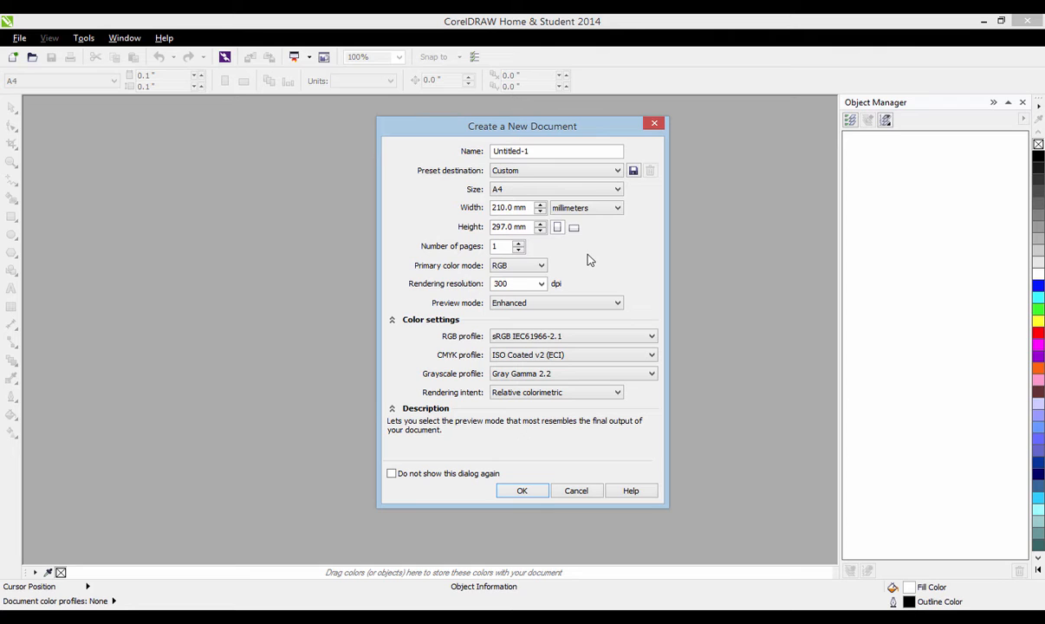
mouse_move(582, 260)
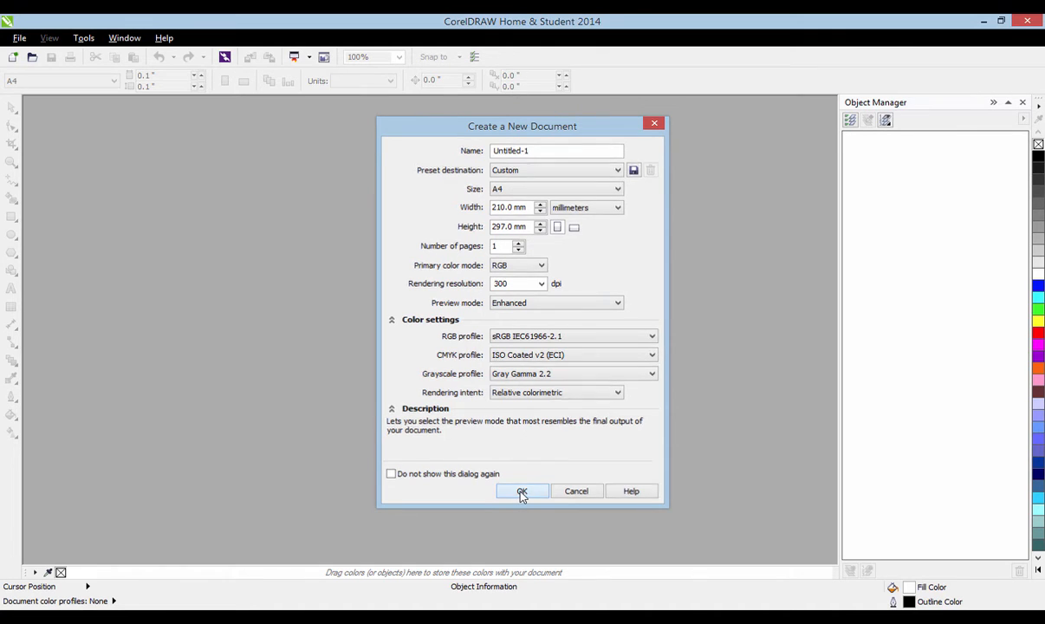
Confirm the Create a New Document dialog with its default A4 settings.
left_click(521, 492)
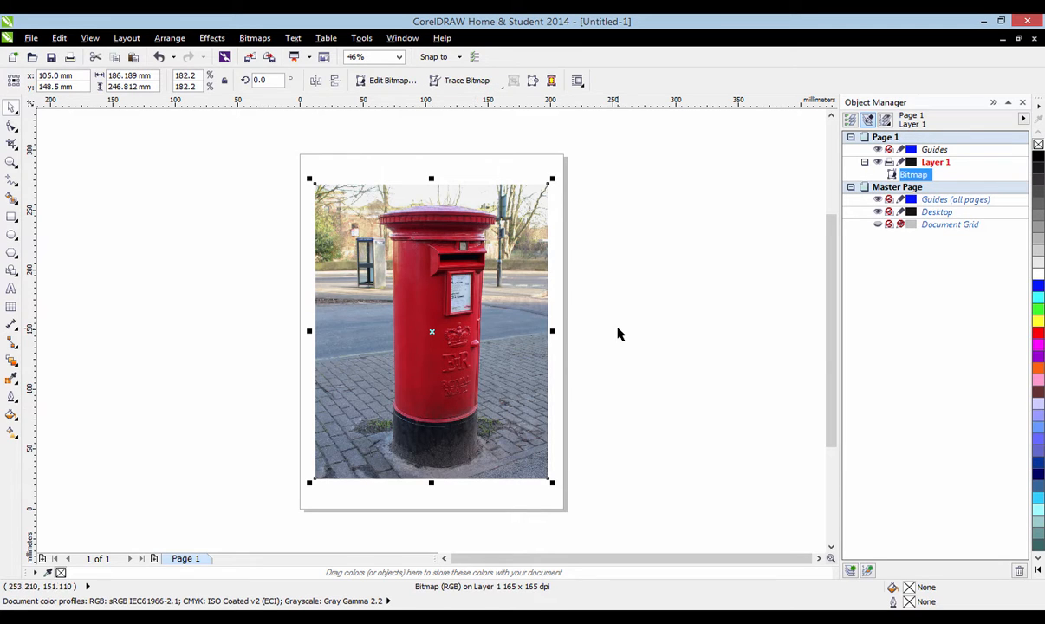
Convert the post box photo to an RGB bitmap at 300 dpi via Bitmaps > Convert To Bitmap.
left_click(621, 333)
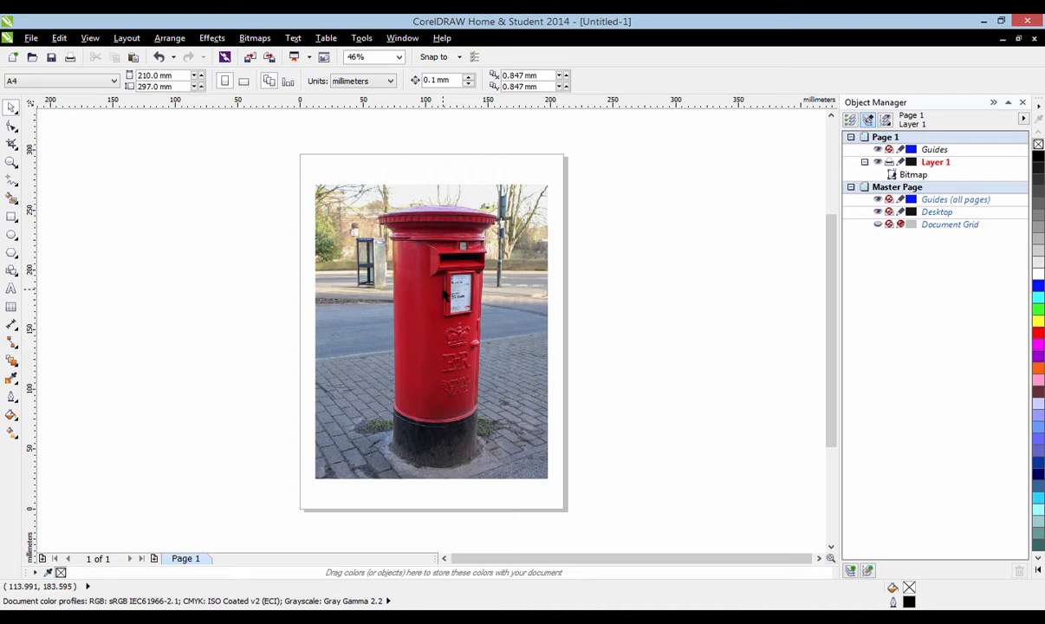
mouse_move(800, 219)
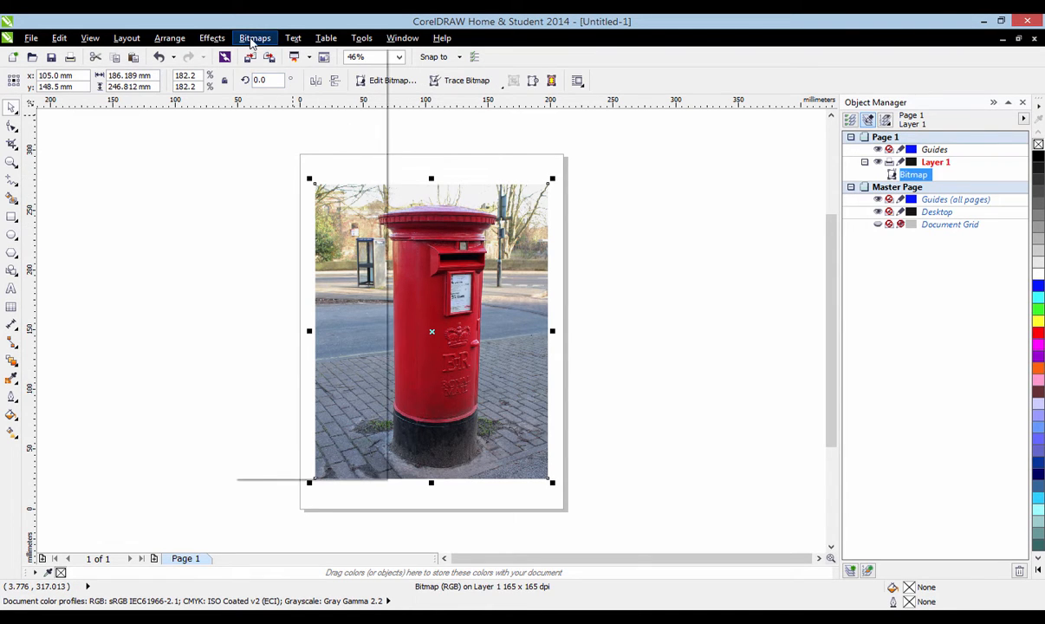
left_click(255, 38)
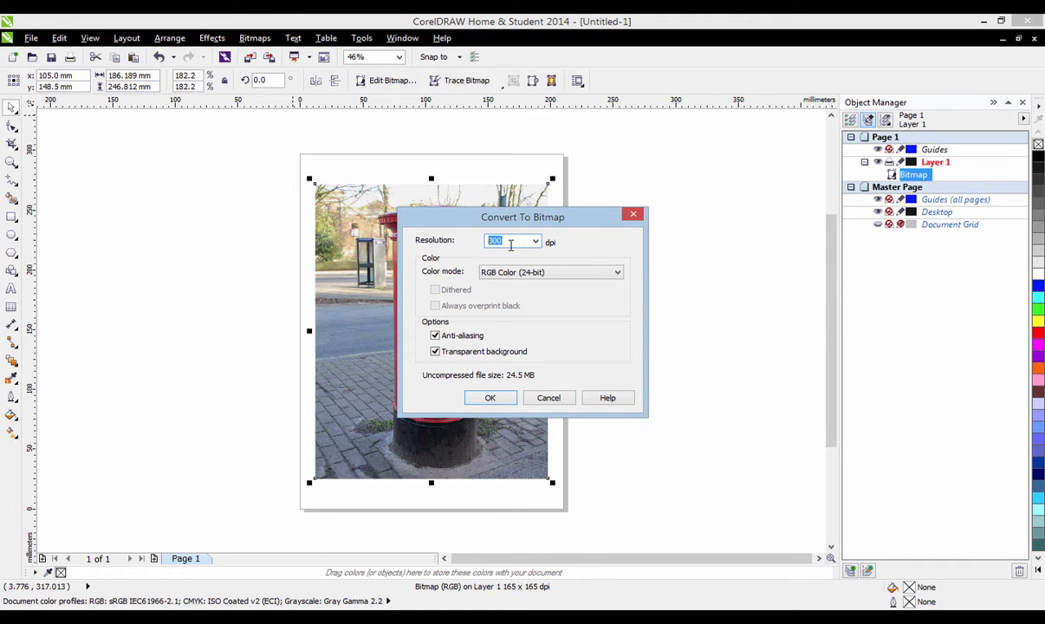
mouse_move(488, 397)
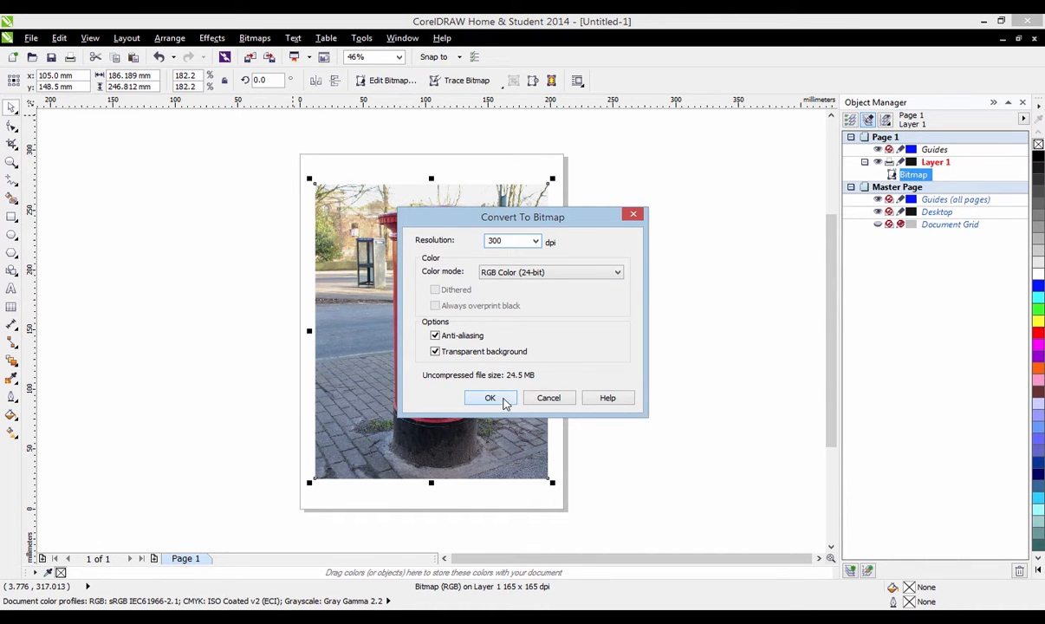
left_click(488, 397)
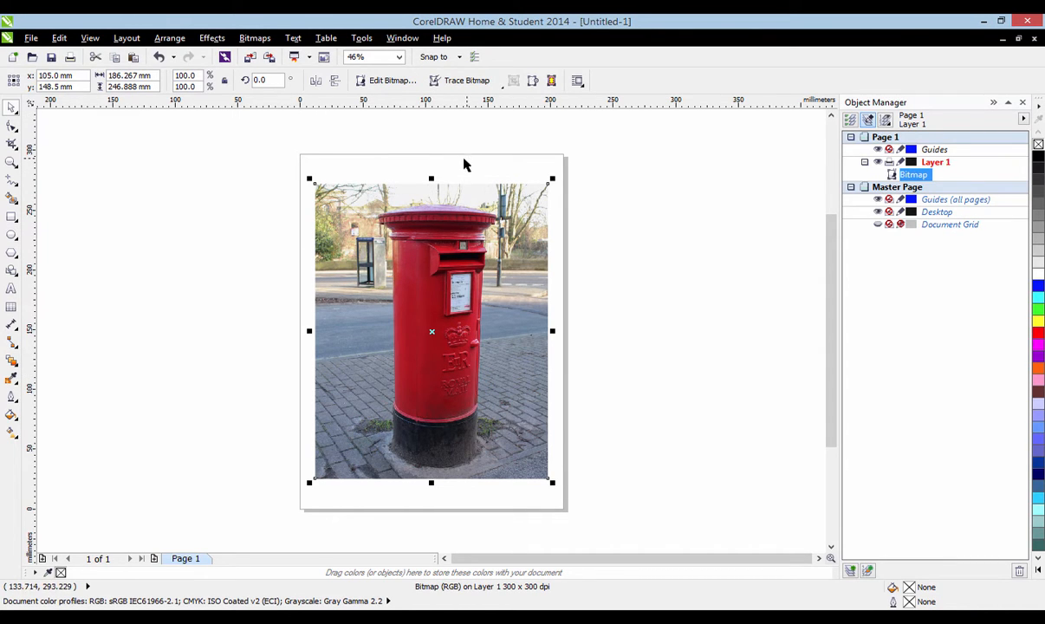
mouse_move(436, 145)
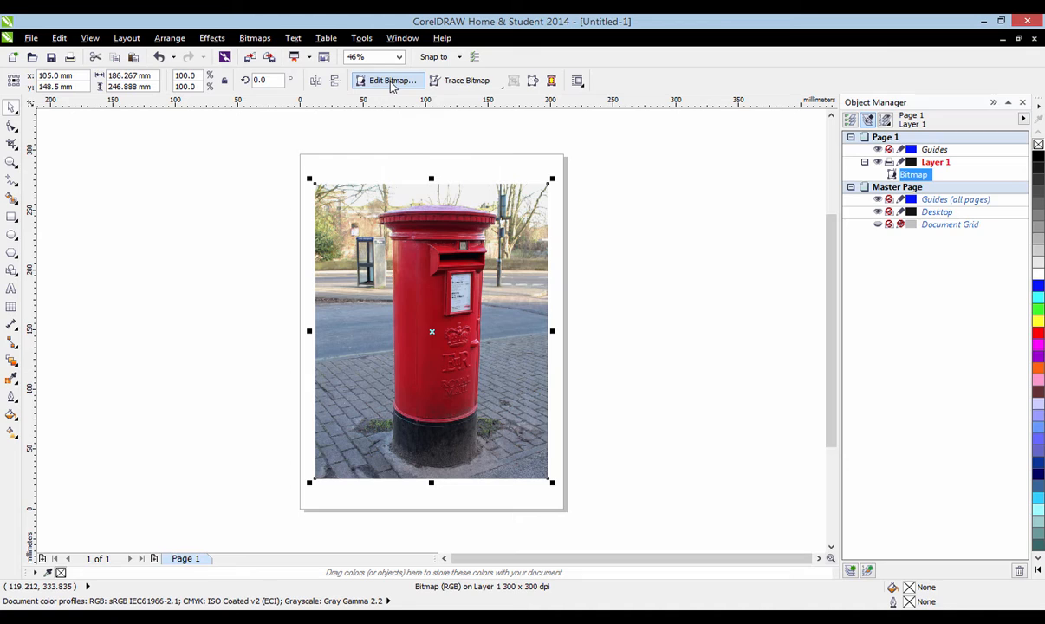
mouse_move(392, 80)
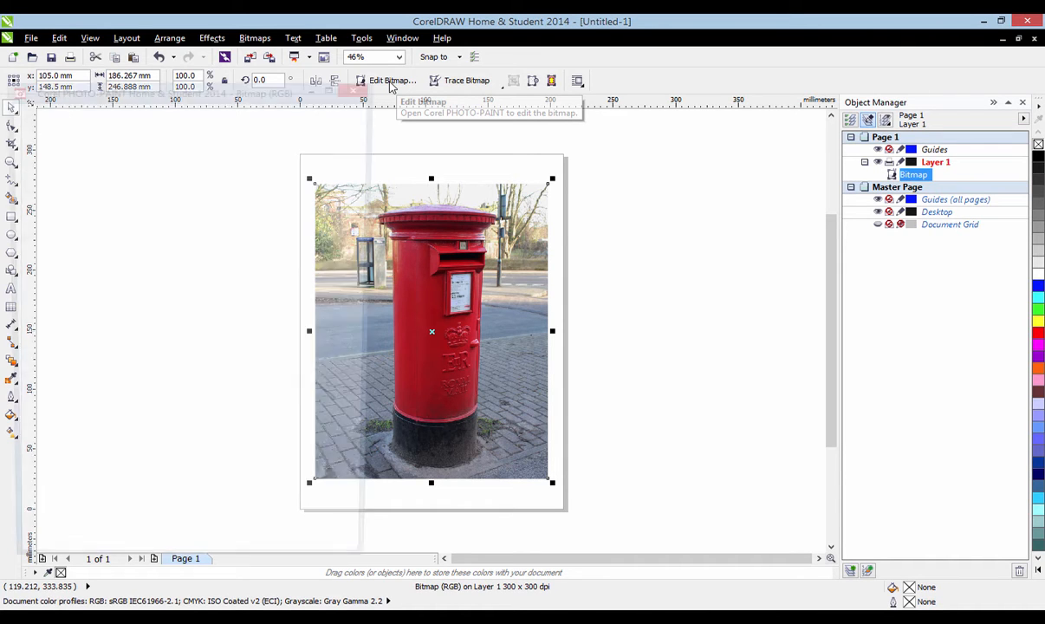
Send the photo to PHOTO-PAINT with Edit Bitmap and maximize the editing window.
left_click(392, 79)
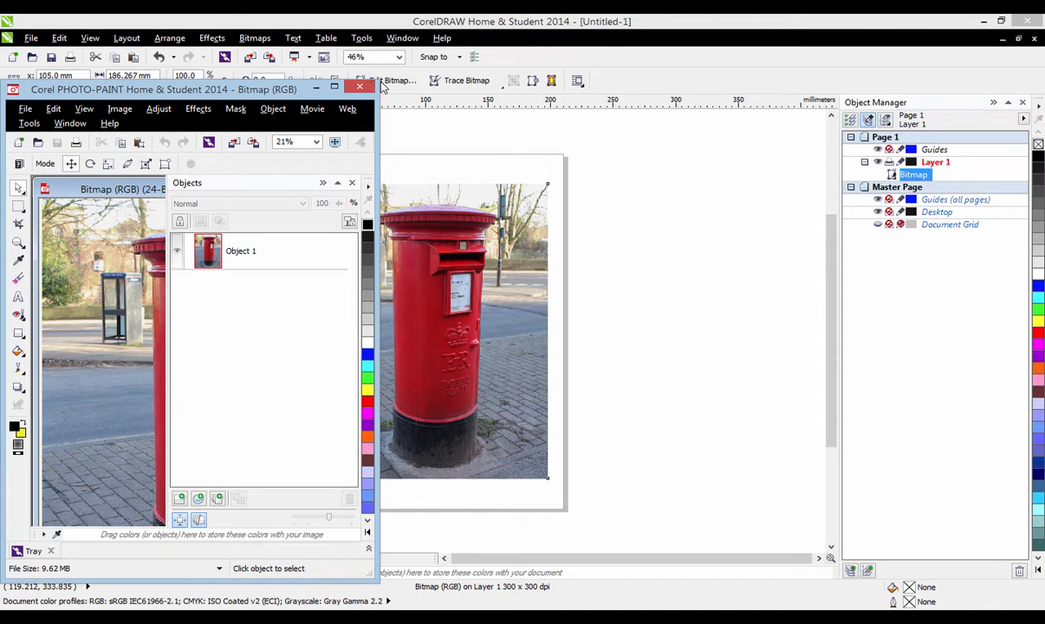
left_click(336, 90)
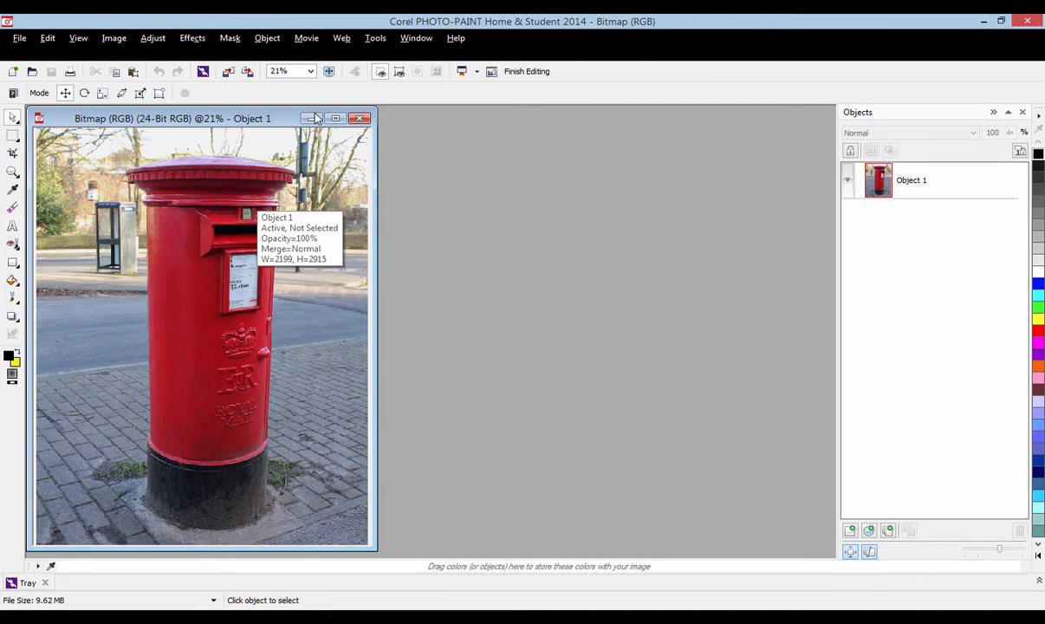
mouse_move(194, 253)
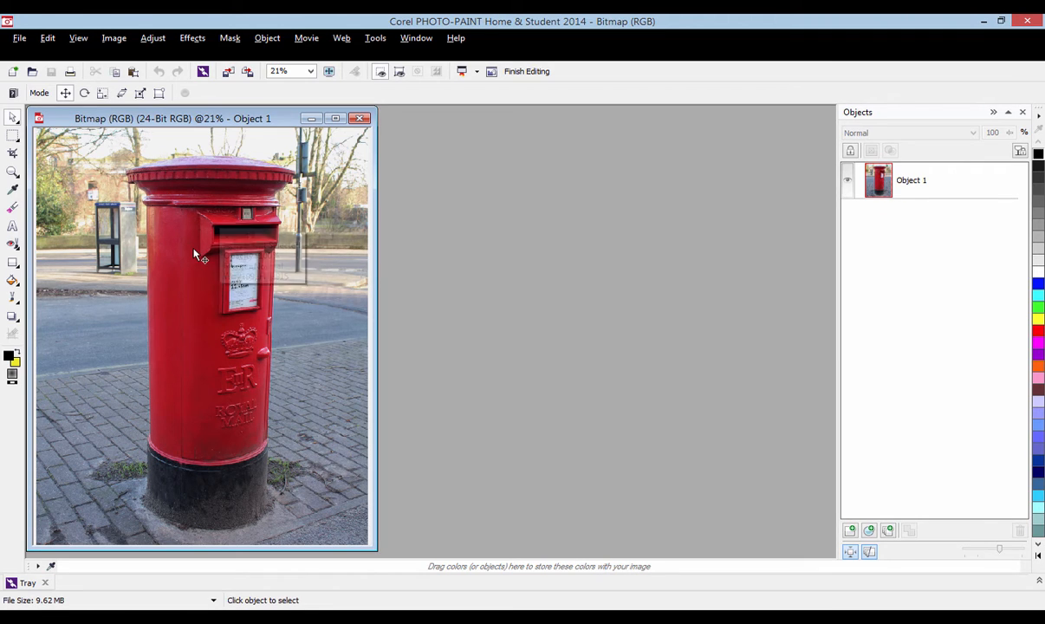
mouse_move(232, 182)
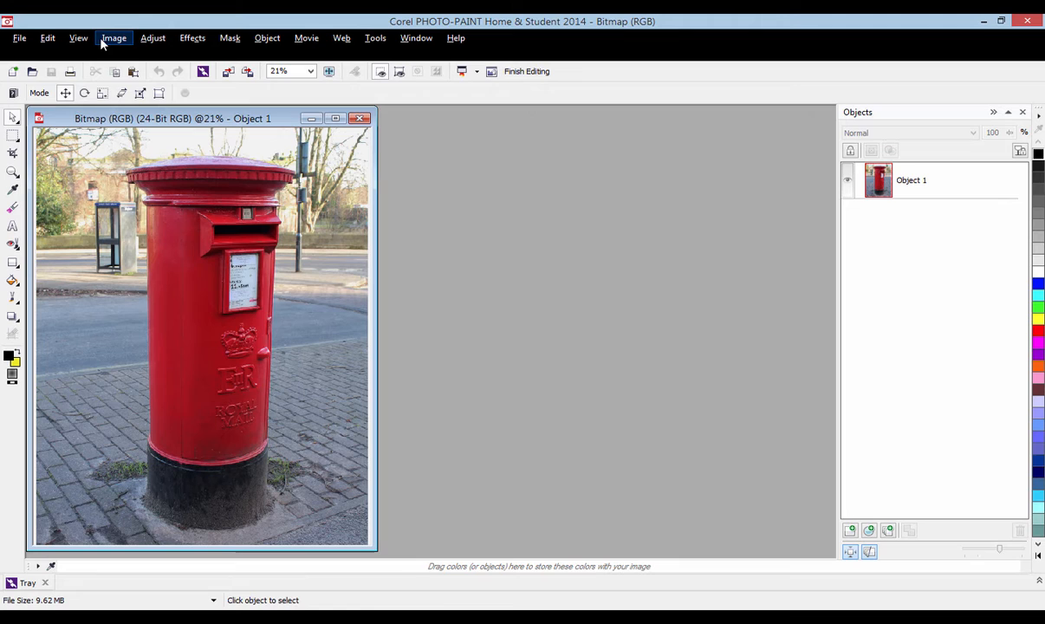
Launch Cutout Lab on the post box photo from the Image menu.
left_click(114, 38)
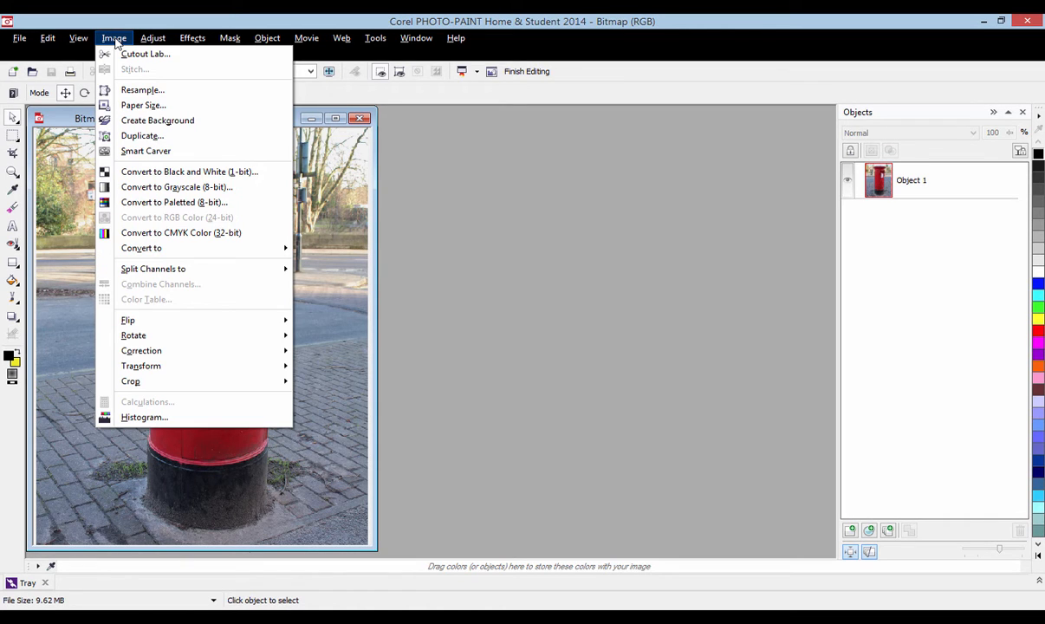
mouse_move(168, 54)
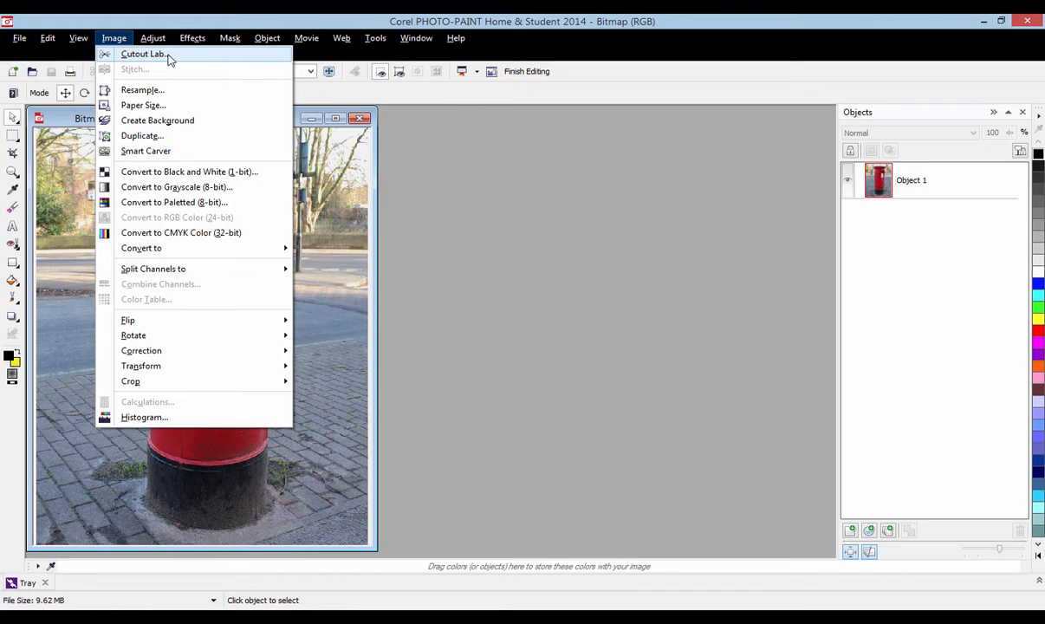
left_click(142, 53)
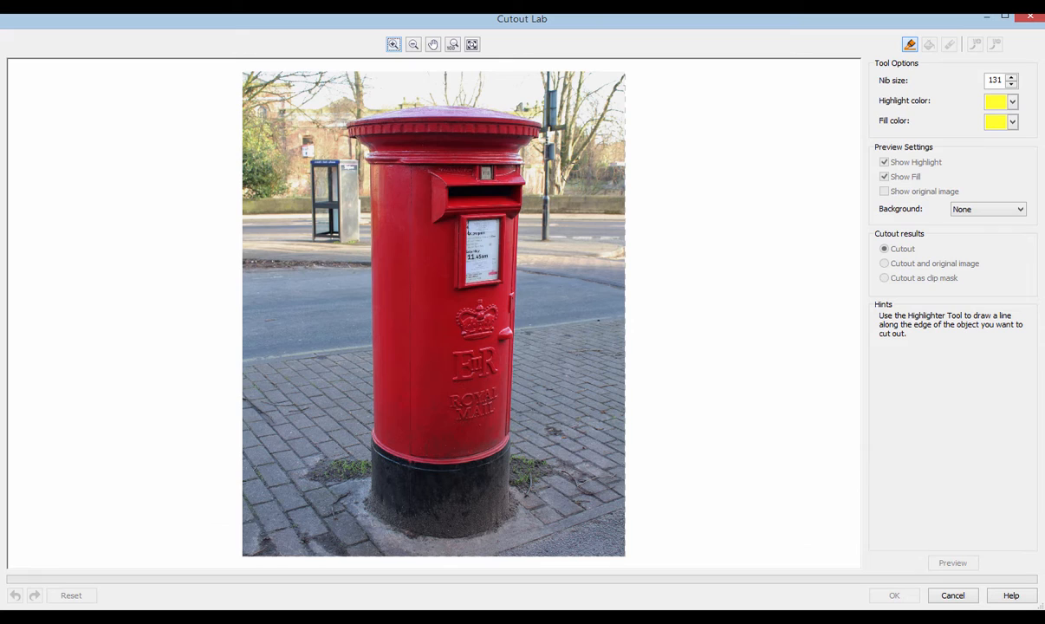
mouse_move(678, 315)
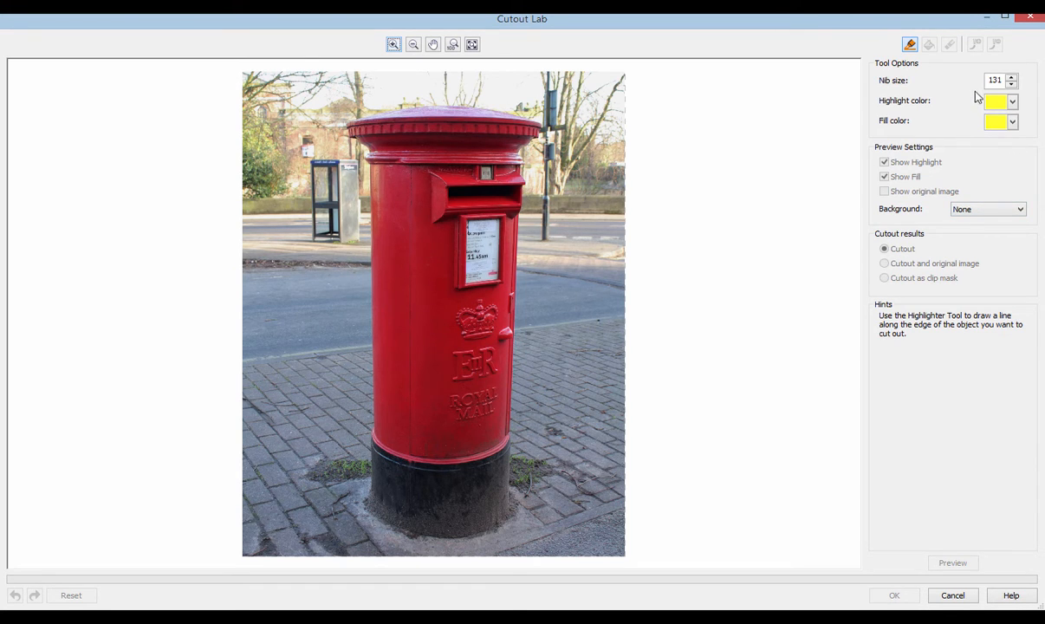
mouse_move(1009, 80)
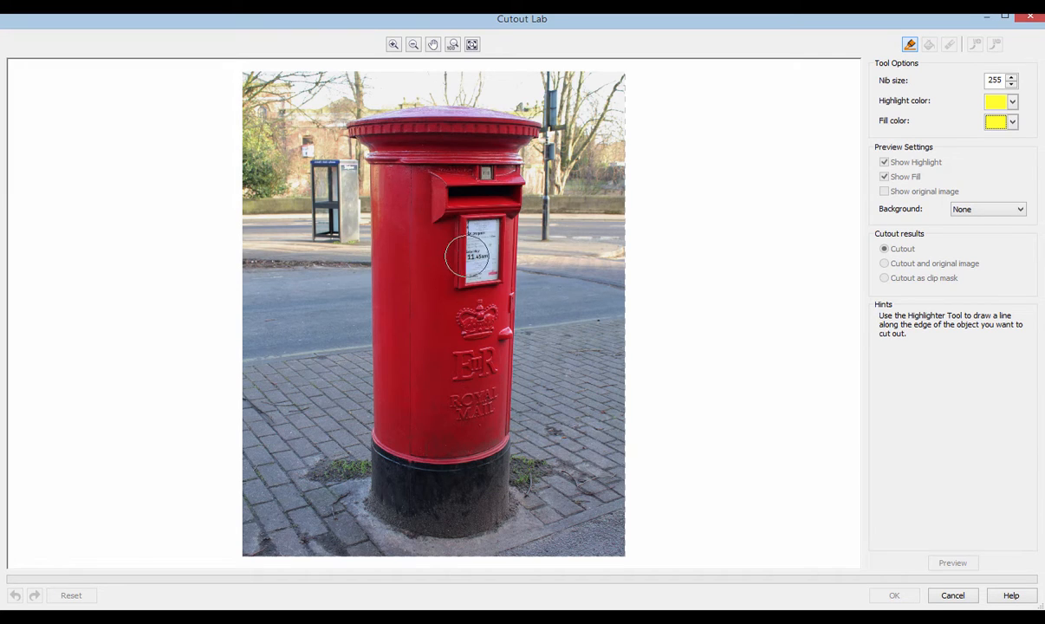
Change the Cutout Lab highlighter nib size to 100 in Tool Options.
left_click(1010, 83)
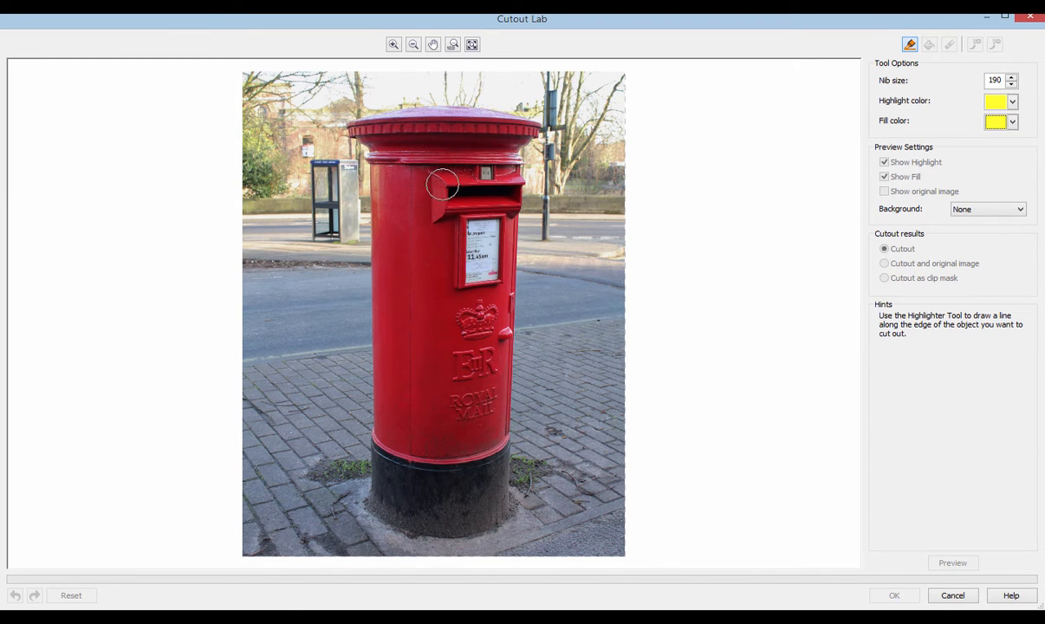
mouse_move(357, 128)
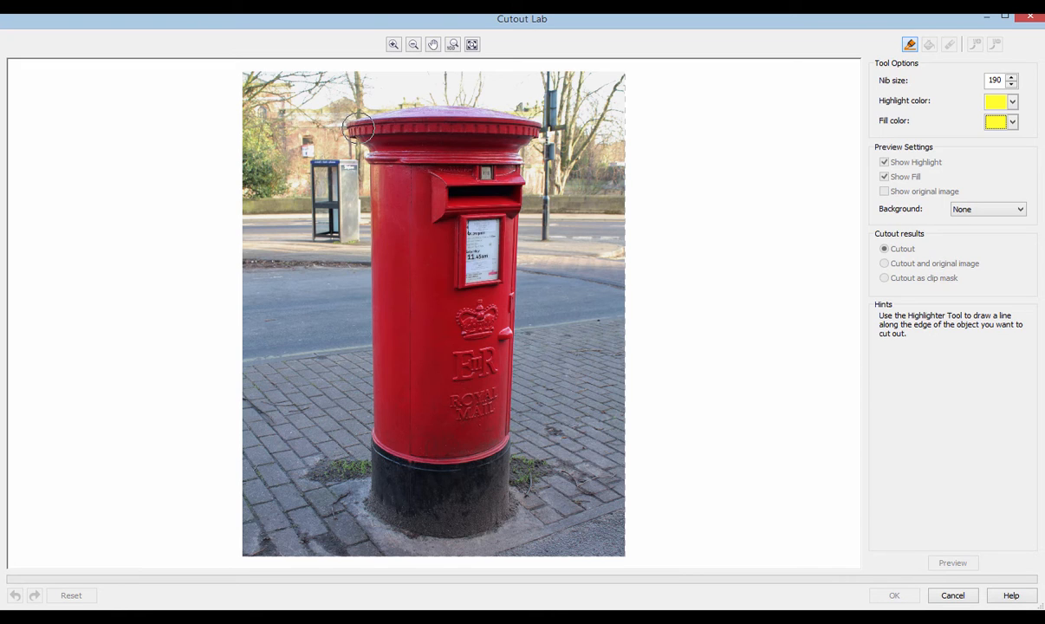
Highlight the post box outline down the left side, across the base and back over the right side and top.
left_click(357, 129)
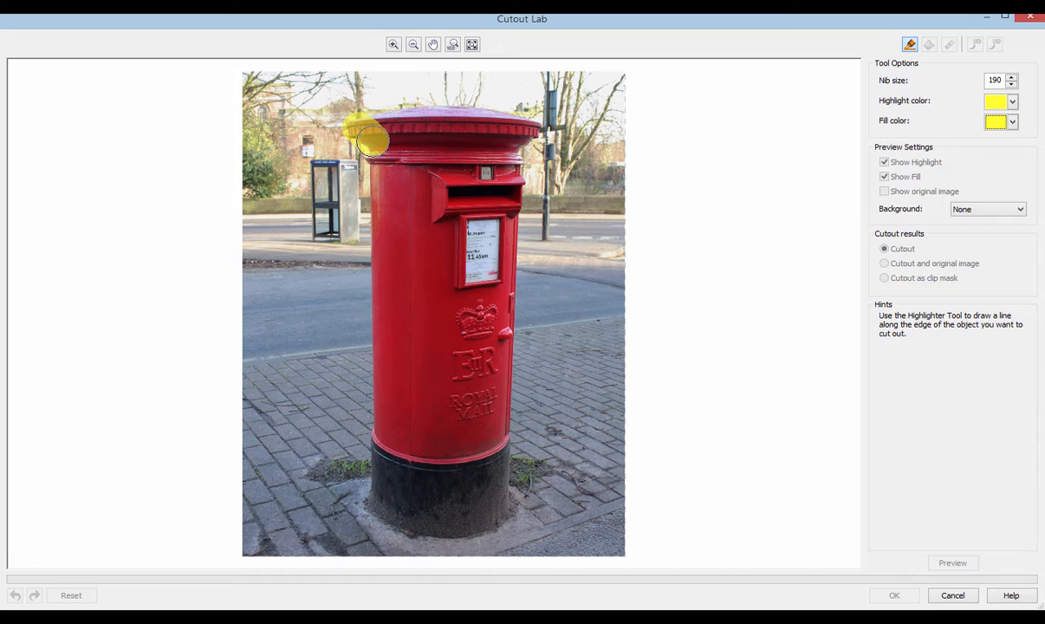
left_click_drag(367, 138, 378, 182)
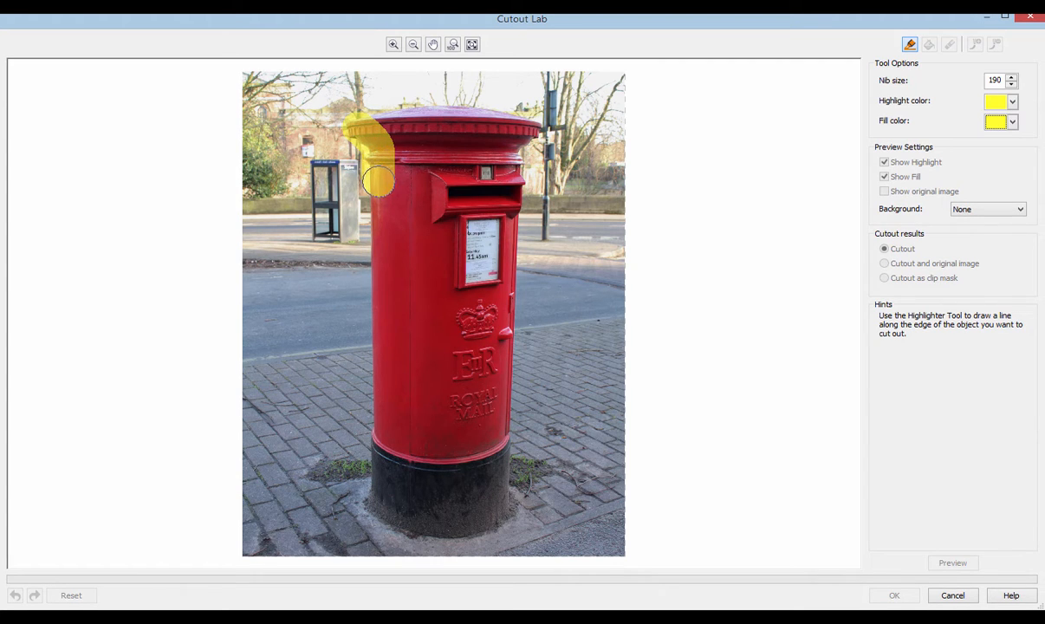
left_click_drag(378, 182, 378, 294)
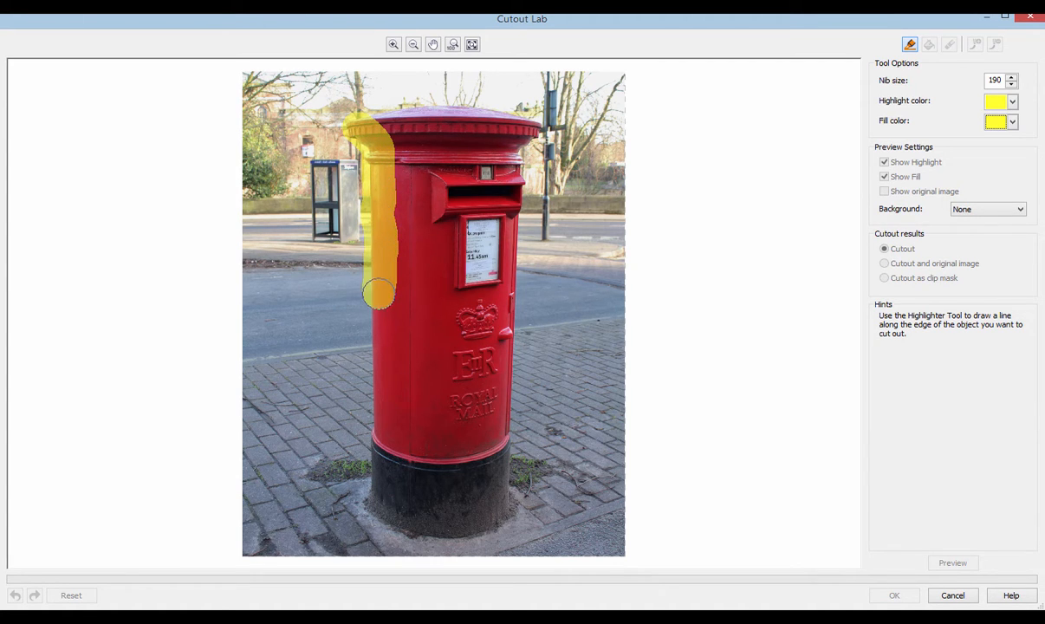
left_click_drag(381, 291, 381, 364)
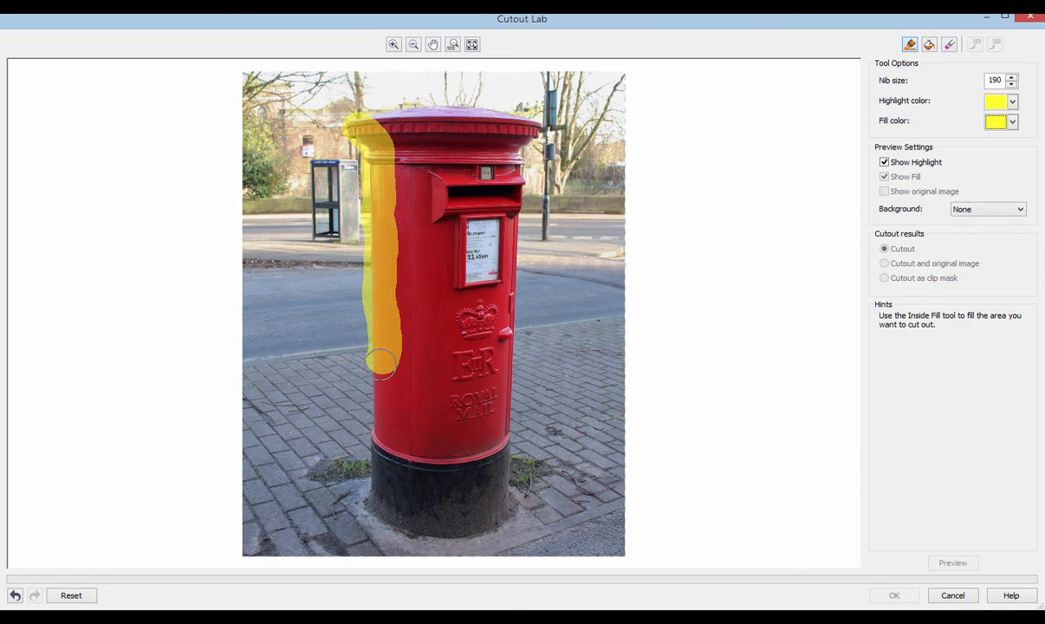
left_click_drag(381, 364, 381, 468)
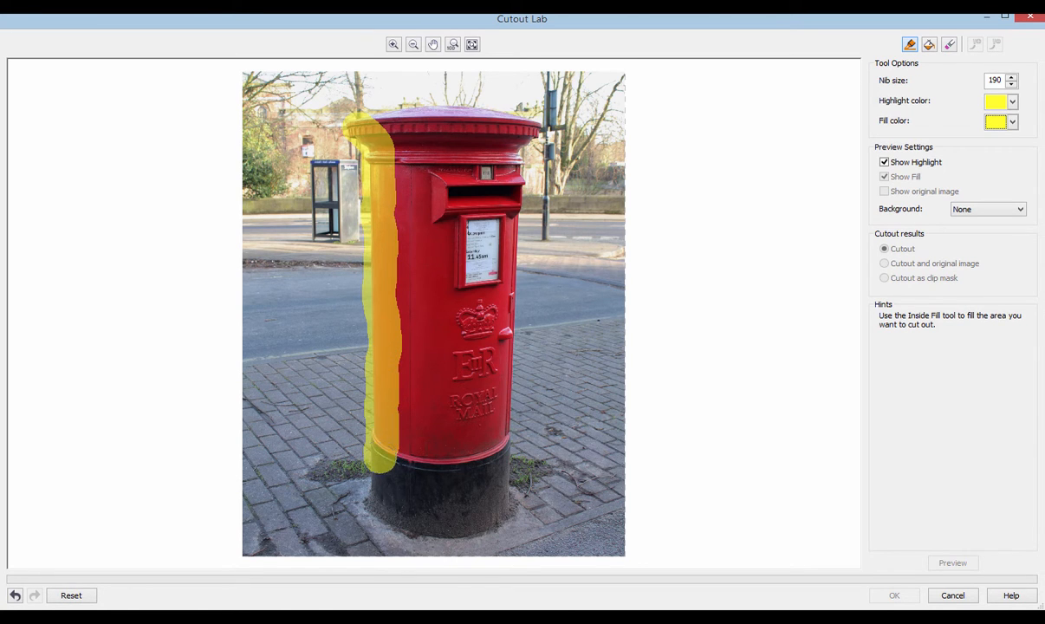
left_click_drag(390, 468, 407, 520)
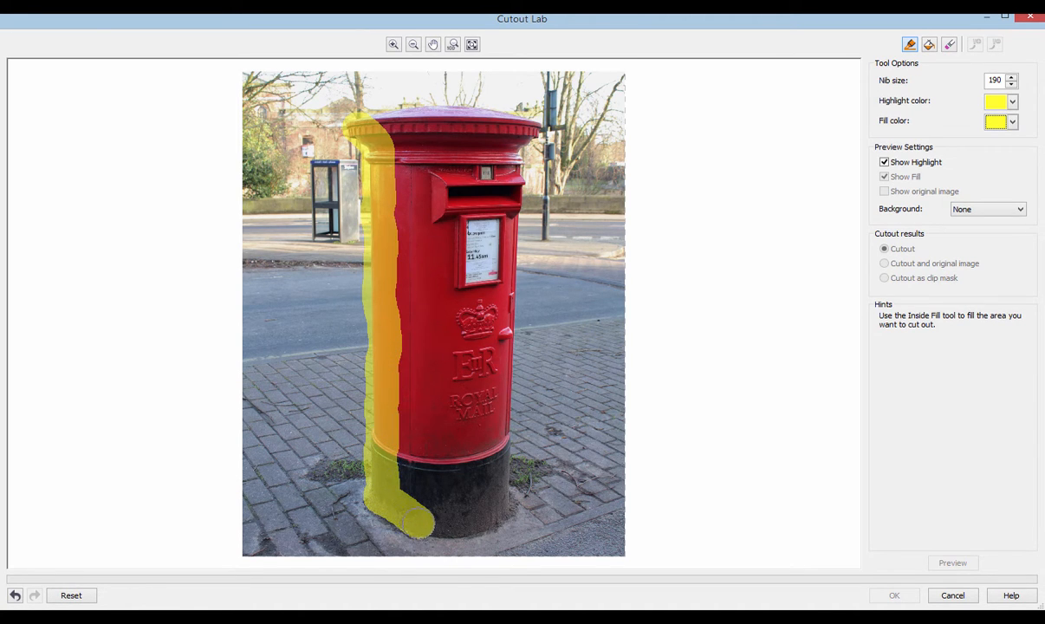
left_click_drag(408, 511, 468, 520)
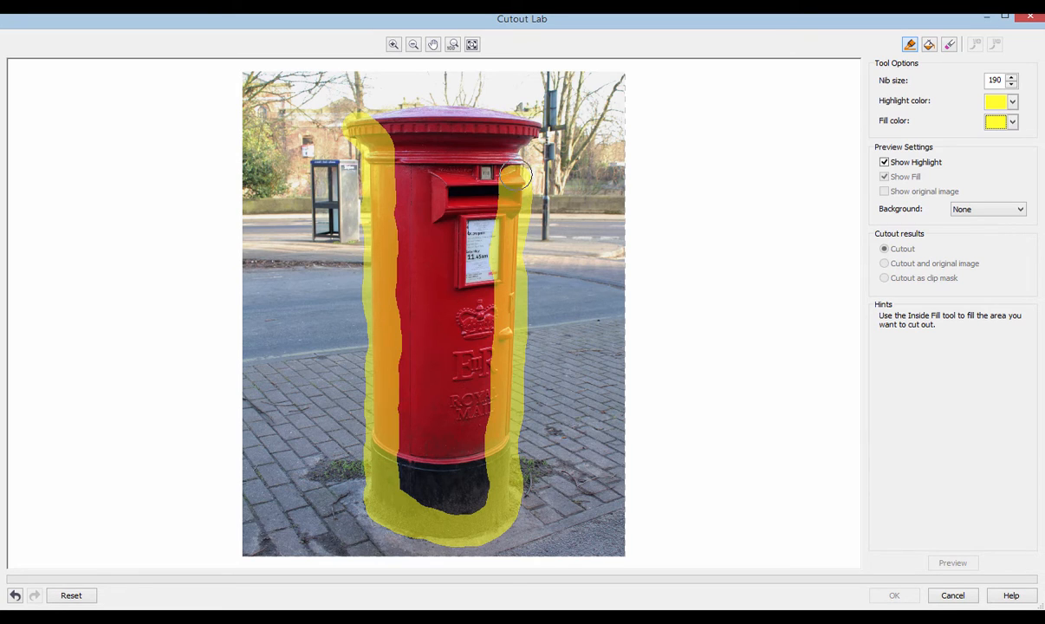
left_click_drag(520, 173, 450, 207)
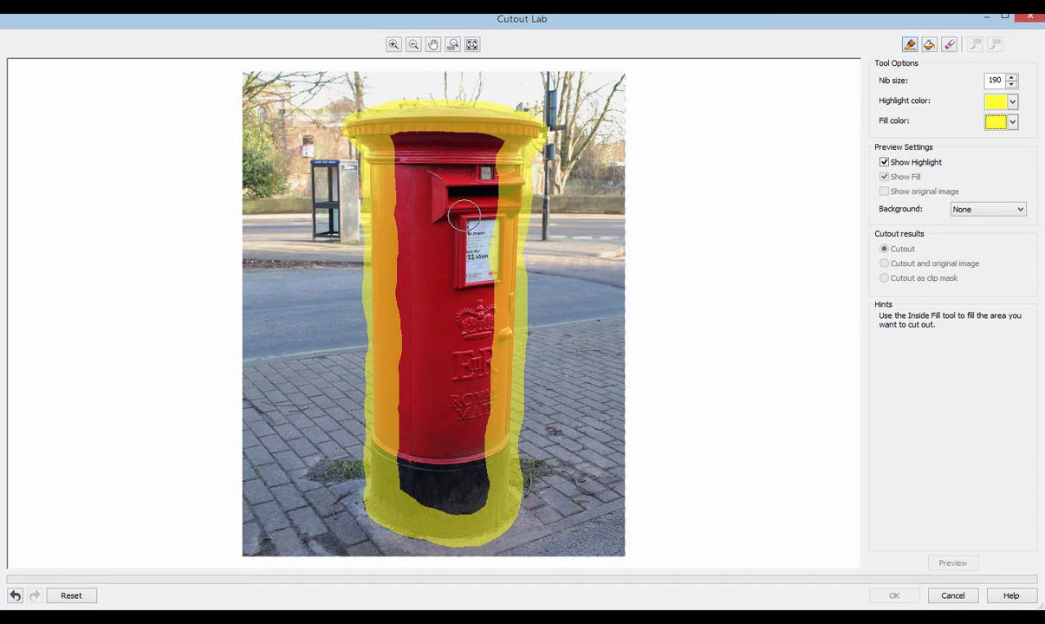
mouse_move(631, 153)
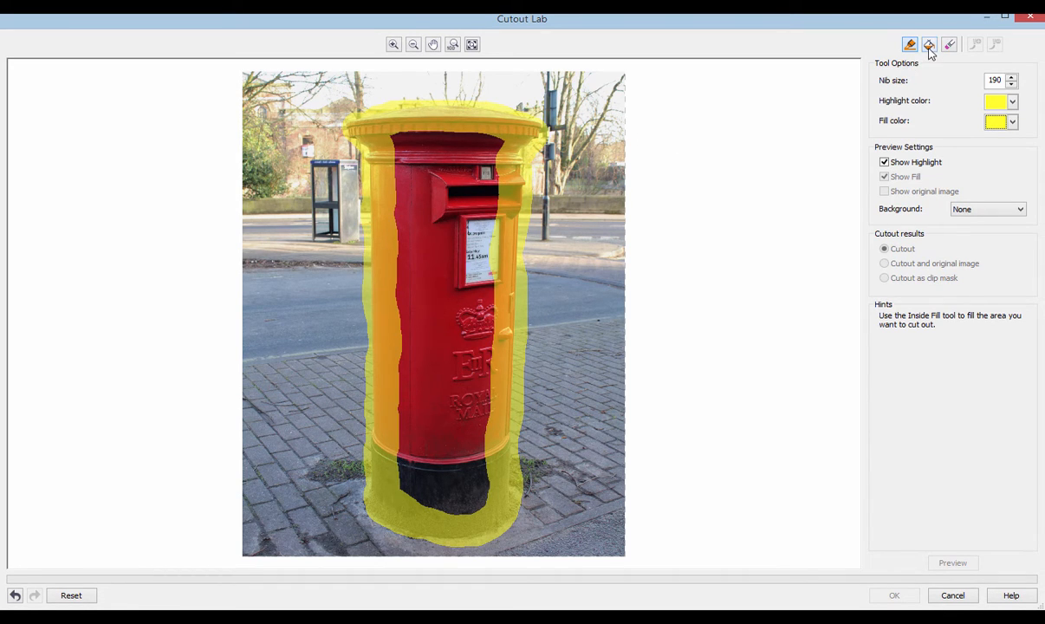
mouse_move(929, 46)
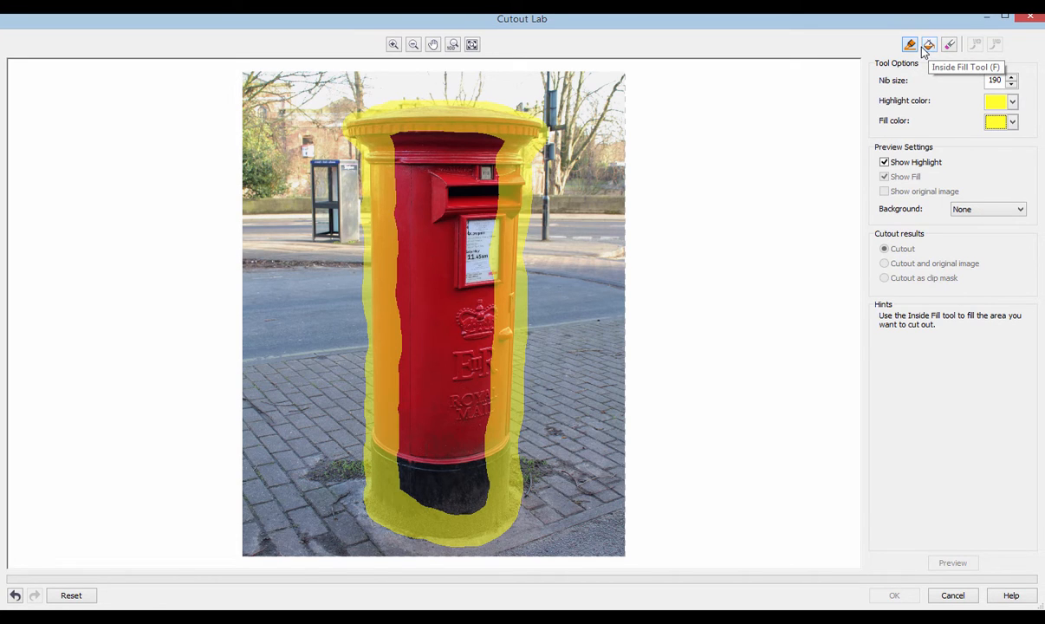
mouse_move(547, 187)
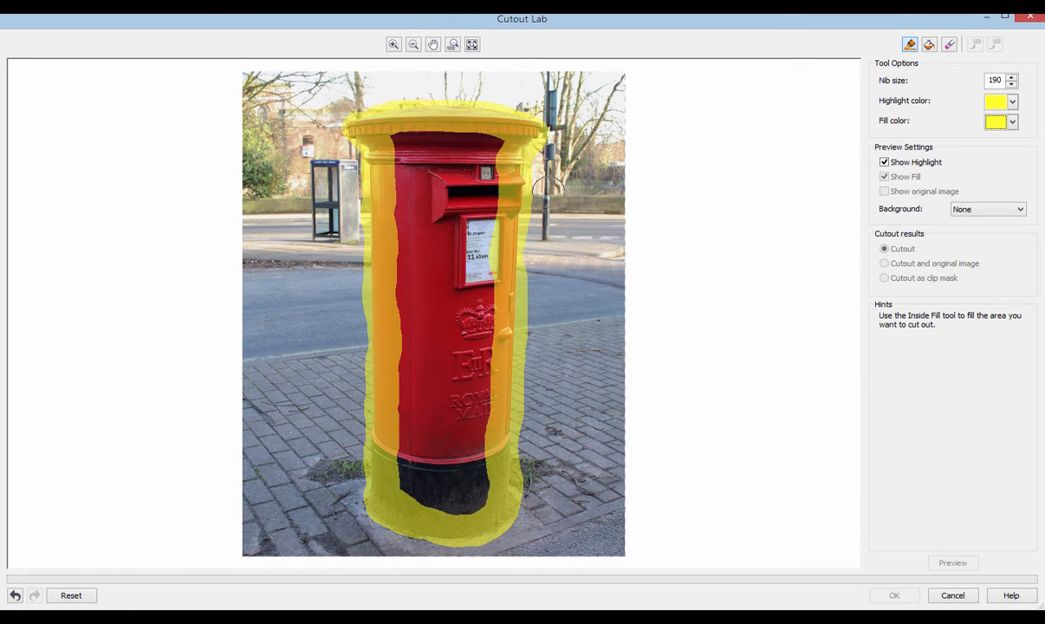
mouse_move(416, 212)
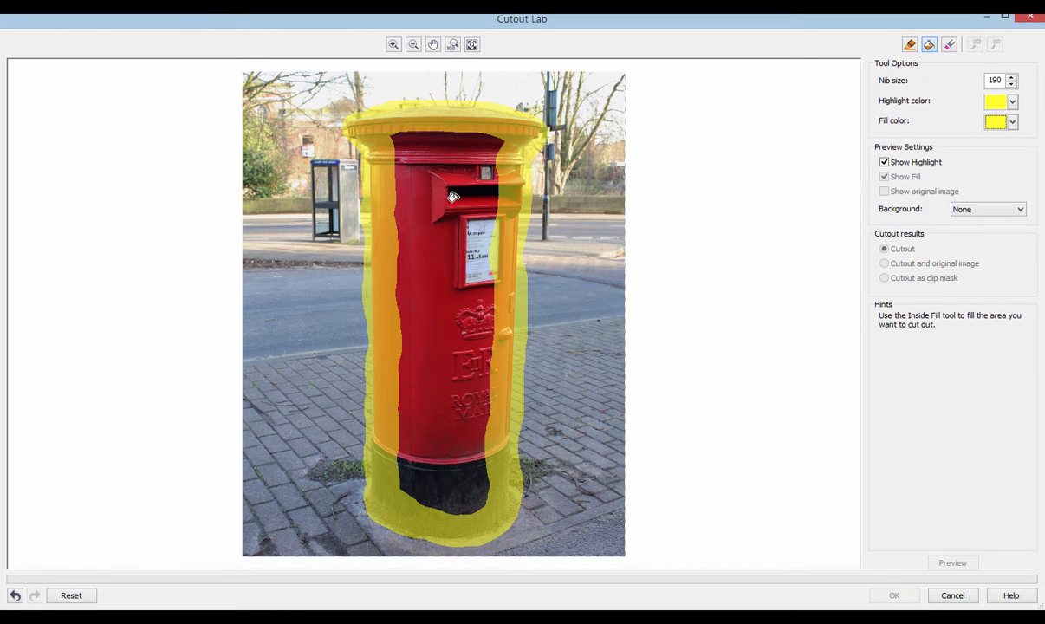
mouse_move(465, 183)
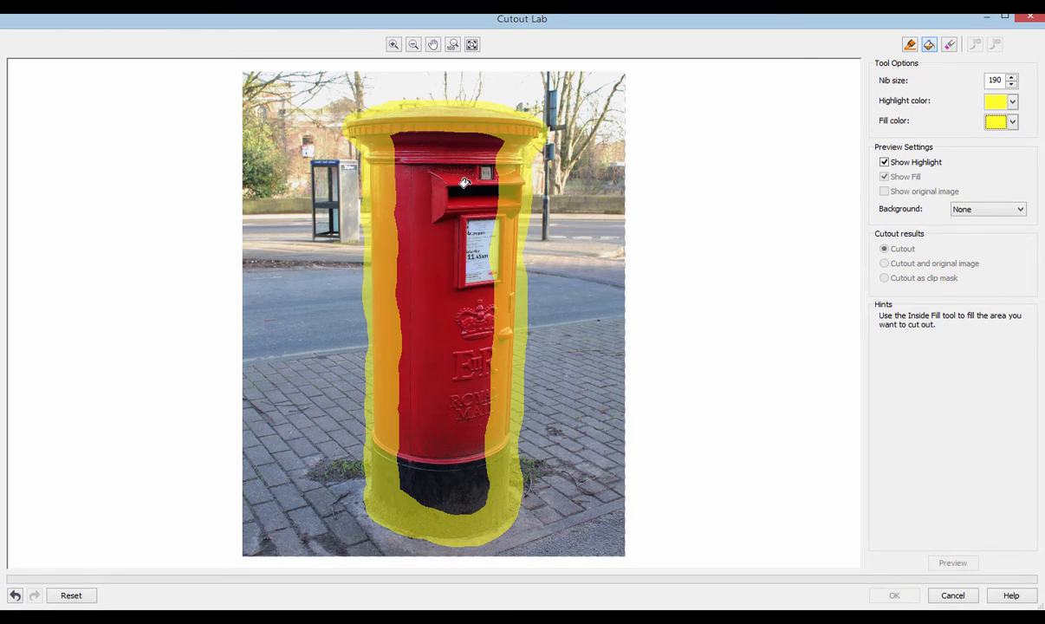
Trim the stray highlight at the upper left with the Eraser, then Inside Fill the post box interior as the keep area.
left_click(461, 201)
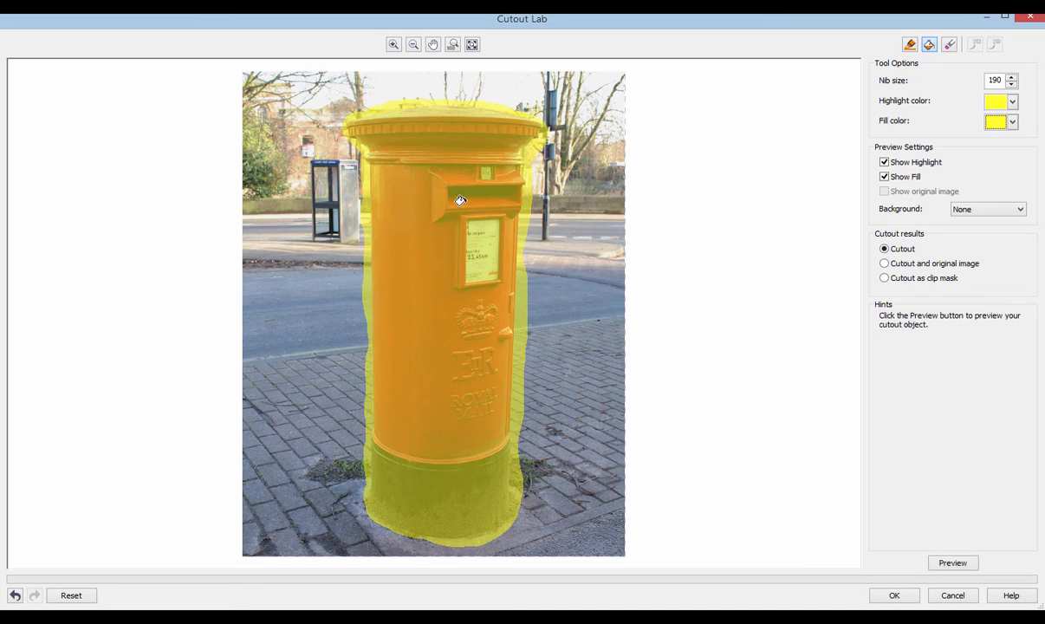
mouse_move(950, 45)
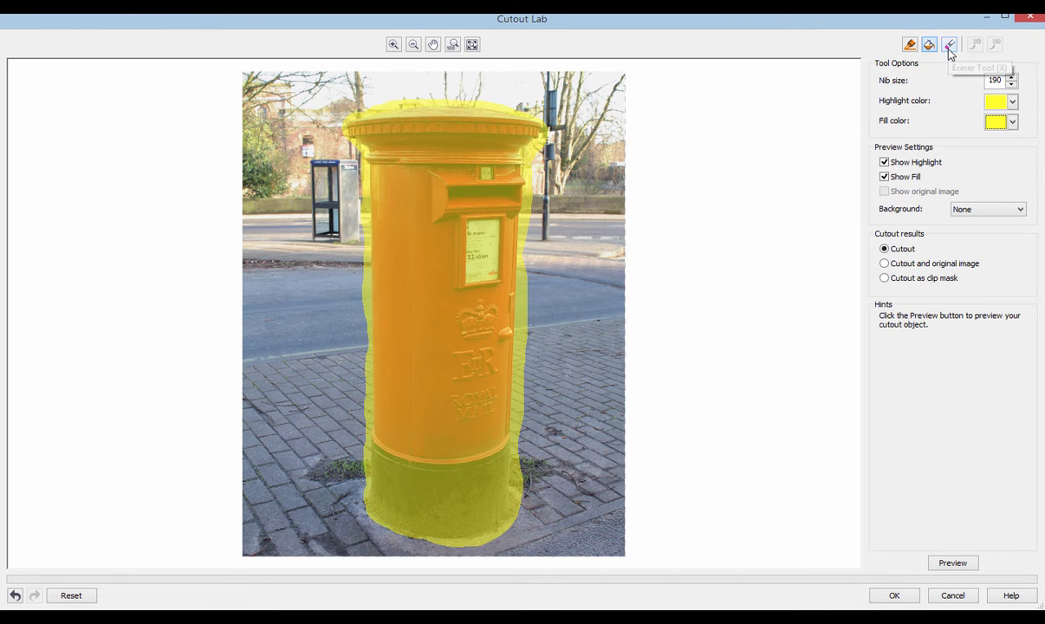
left_click(948, 45)
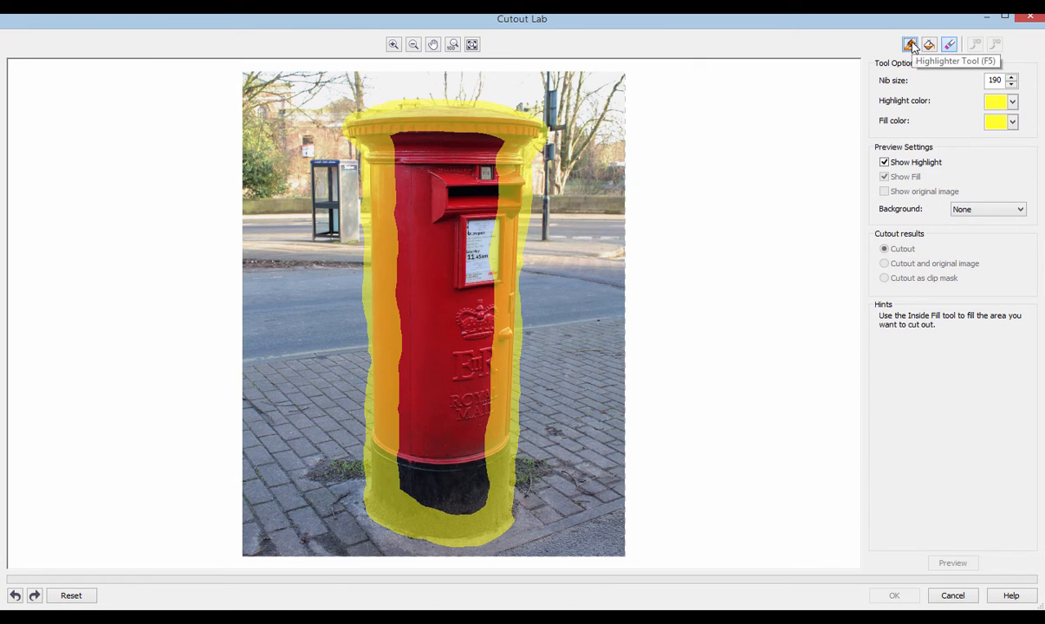
mouse_move(347, 215)
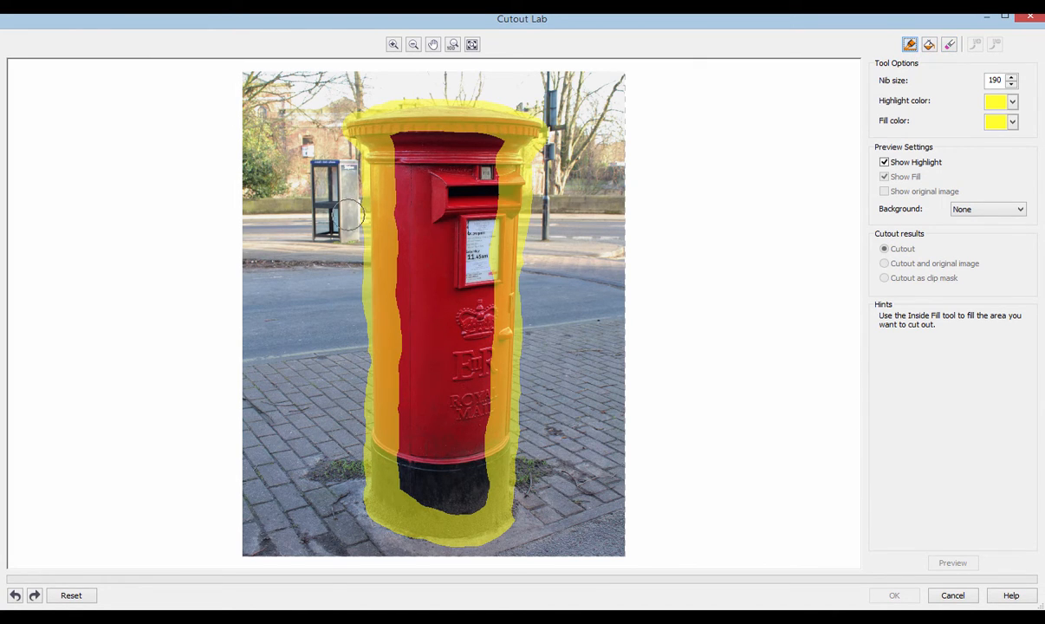
left_click(436, 204)
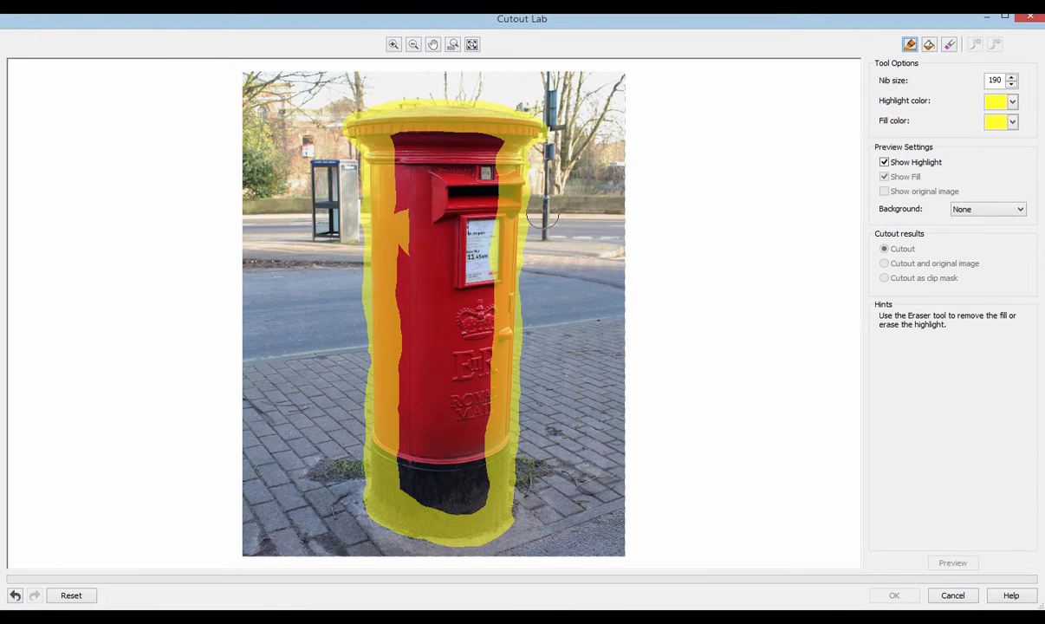
left_click(929, 45)
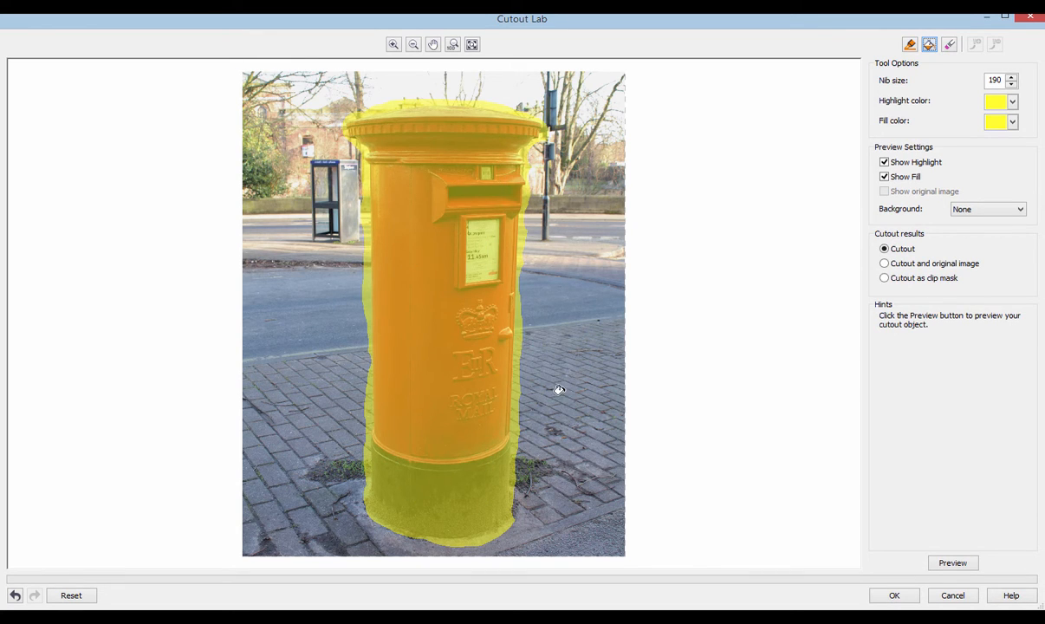
mouse_move(969, 305)
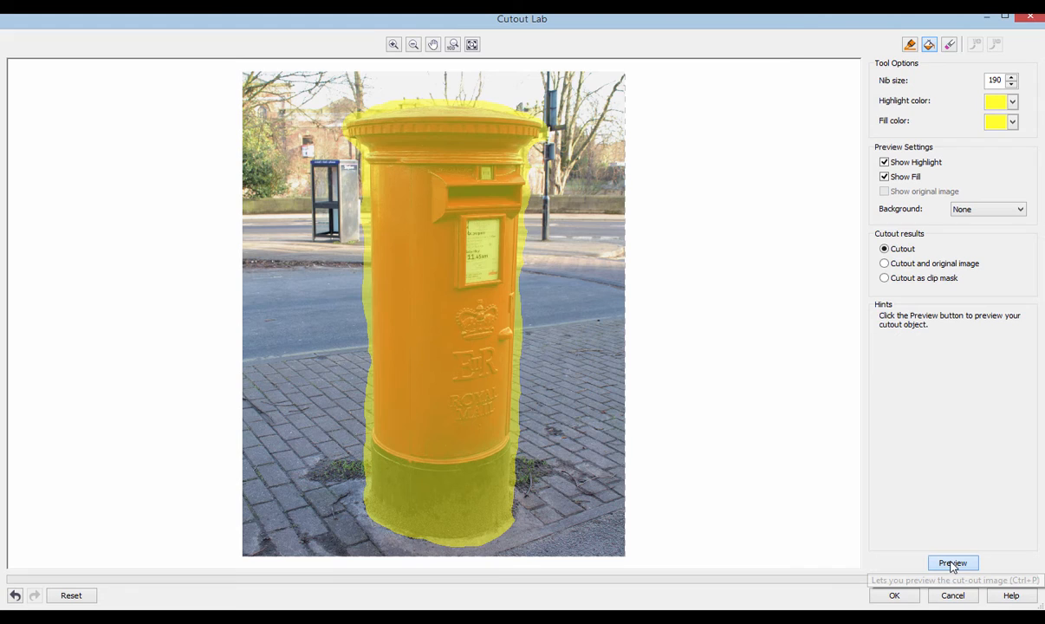
Preview the cutout so the post box appears isolated on a transparent background.
left_click(953, 562)
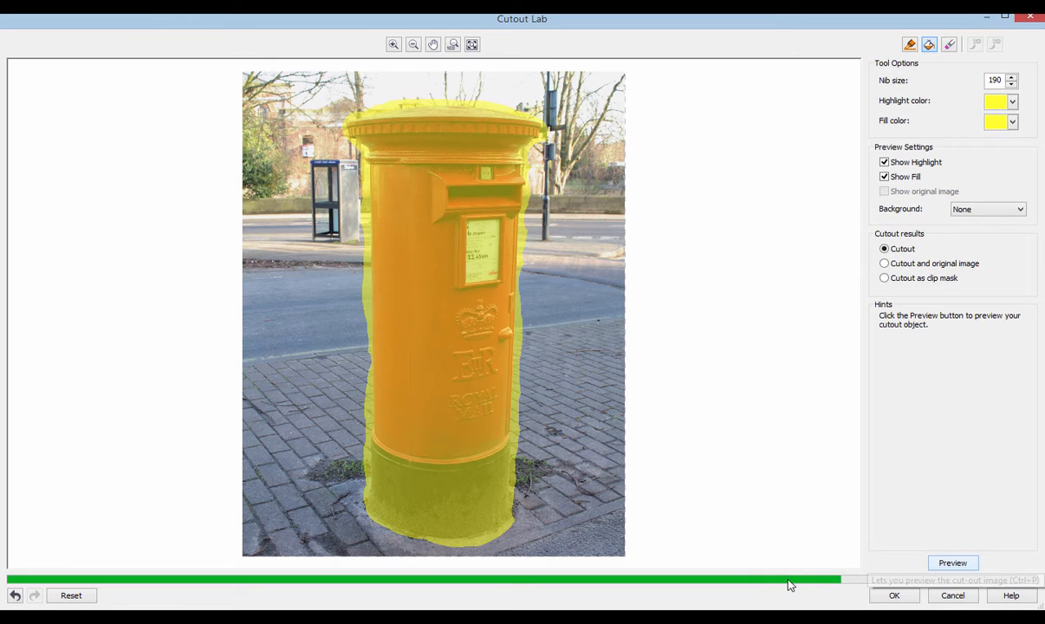
left_click(953, 561)
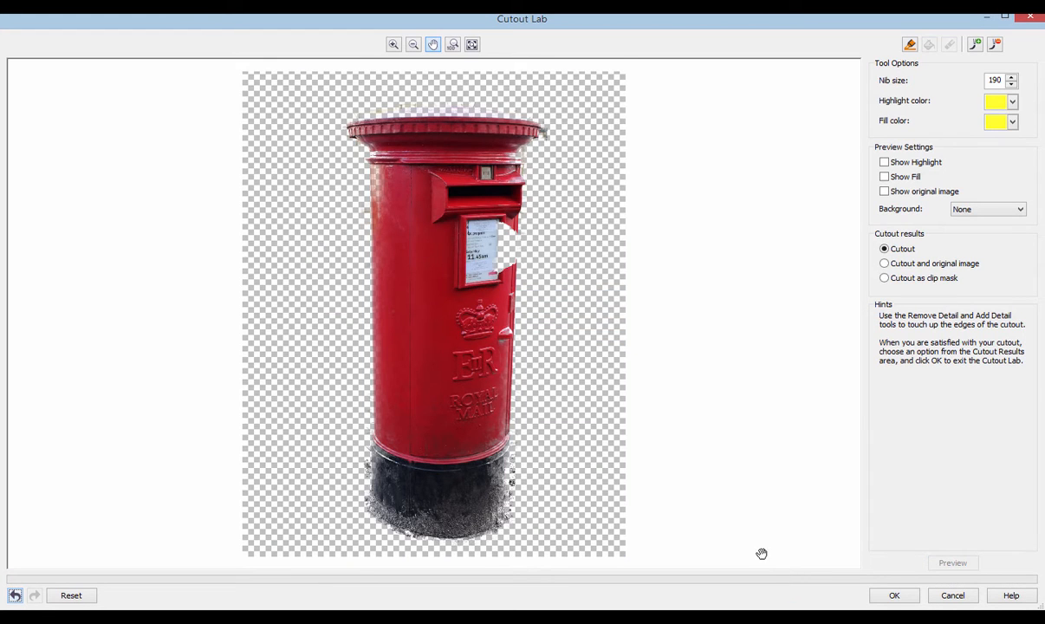
mouse_move(465, 320)
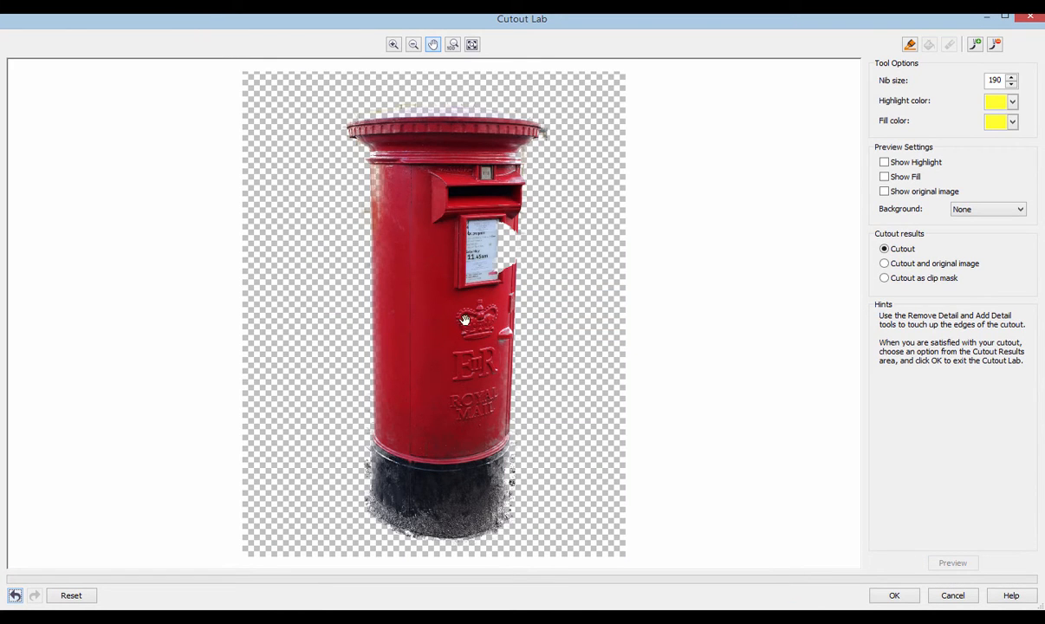
mouse_move(495, 236)
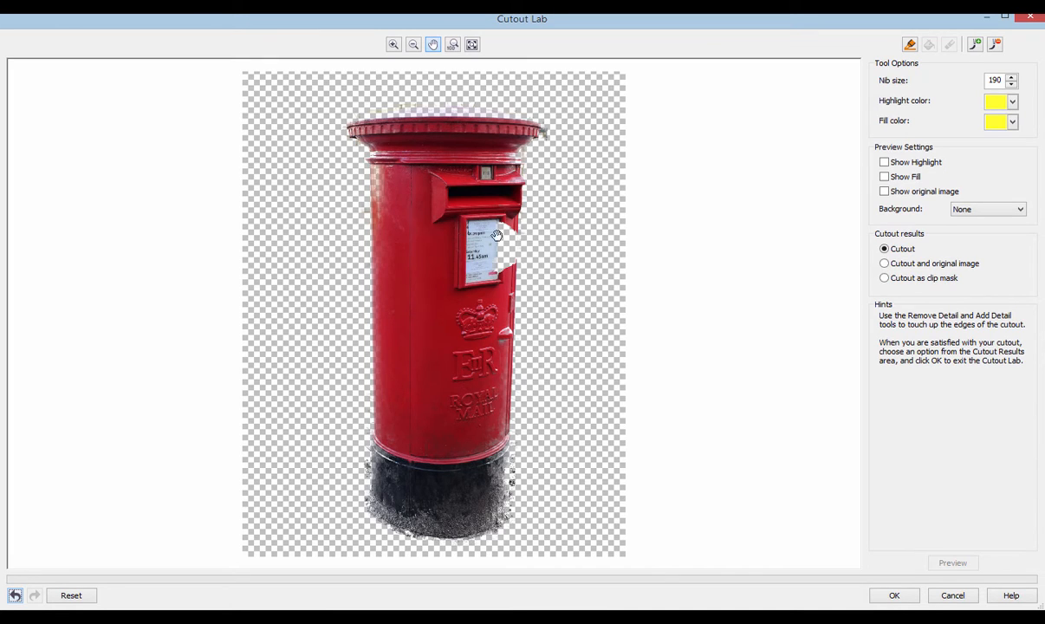
mouse_move(385, 218)
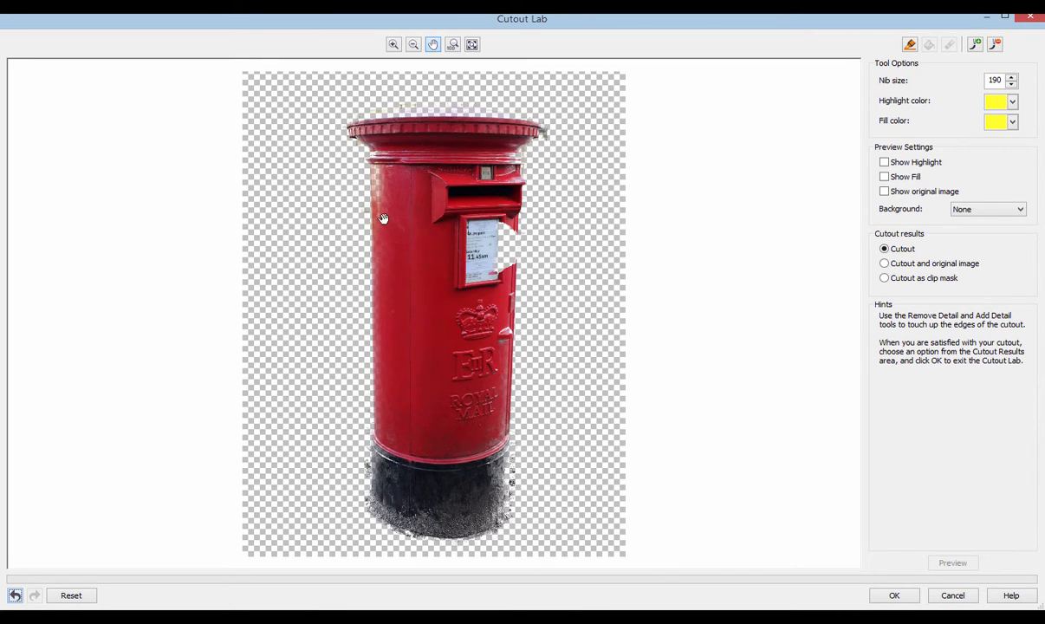
mouse_move(443, 235)
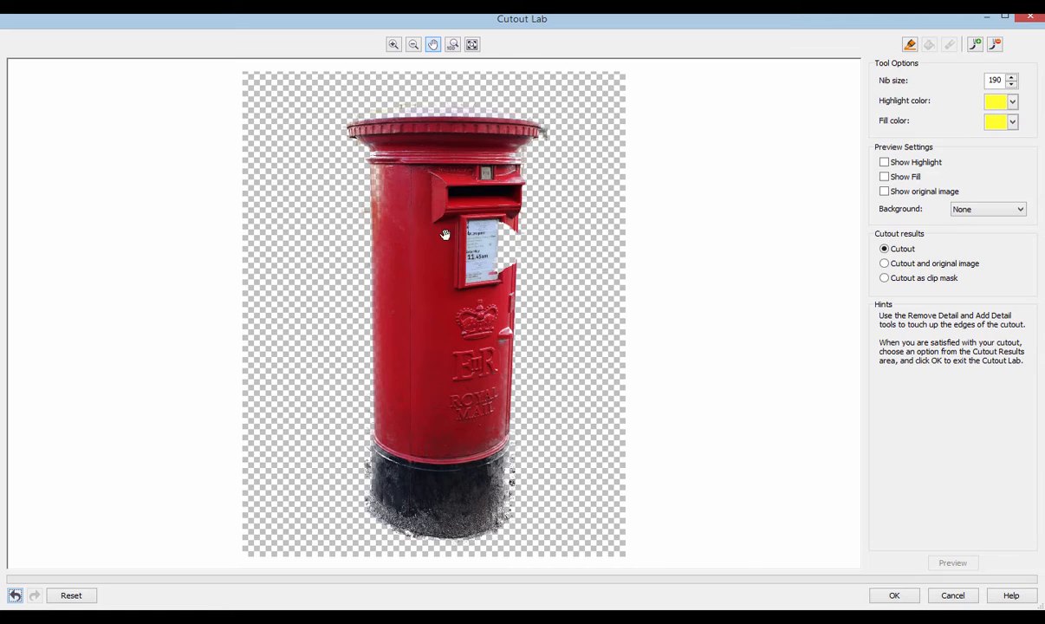
mouse_move(887, 90)
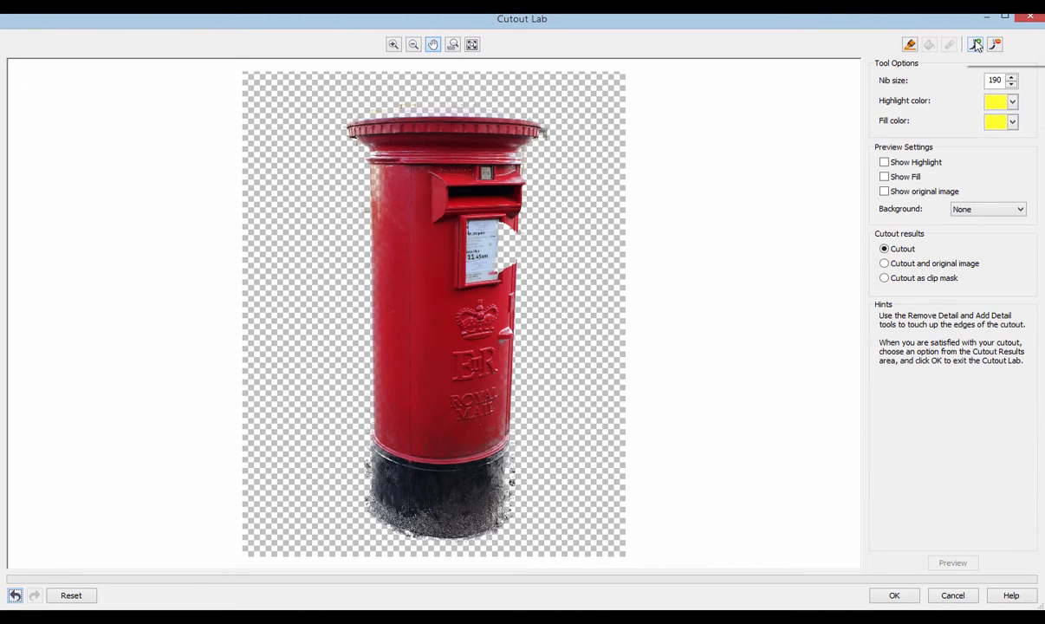
mouse_move(974, 45)
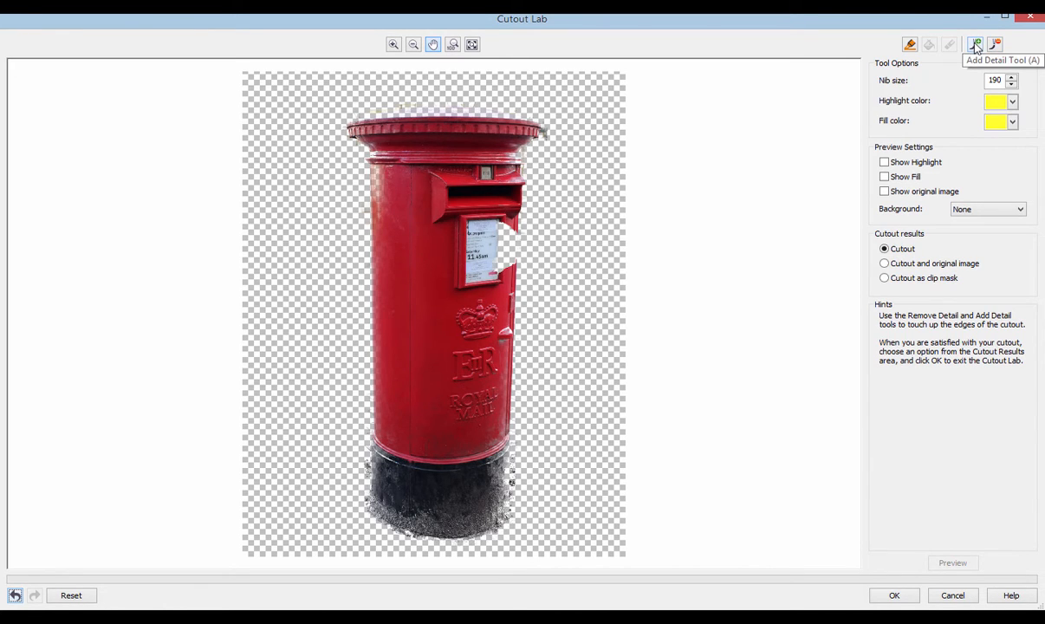
mouse_move(995, 45)
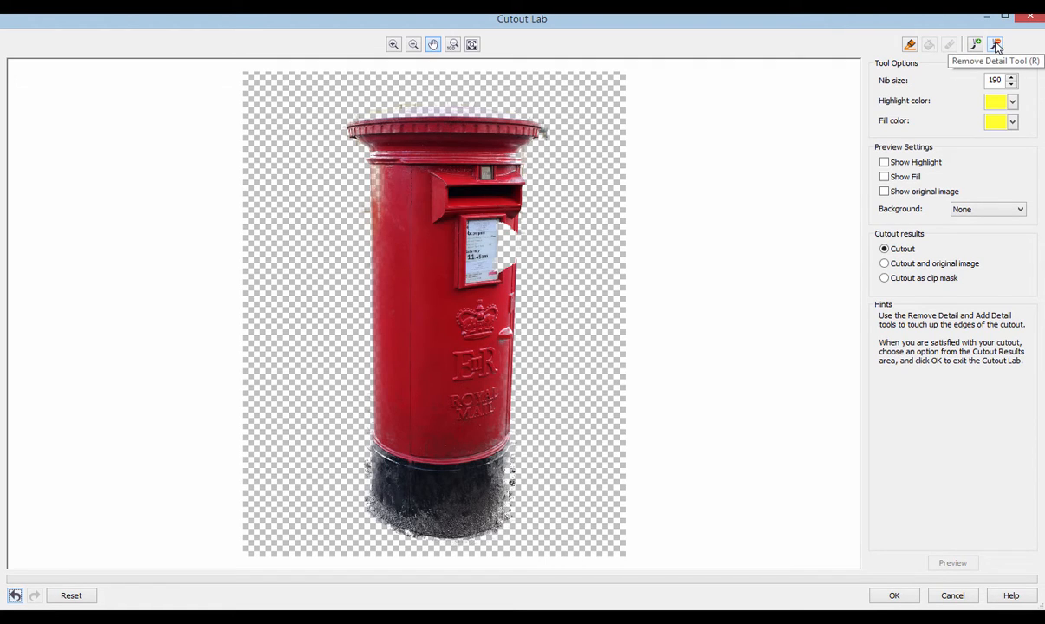
Choose the detail brush and zoom in on the clipped collection notice plate.
left_click(974, 45)
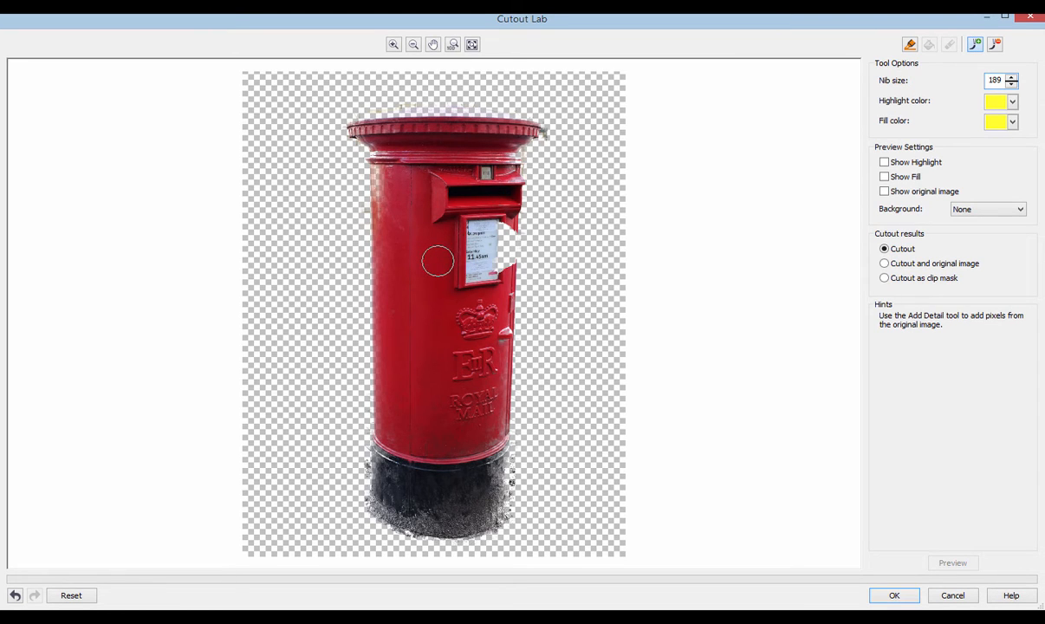
left_click(393, 45)
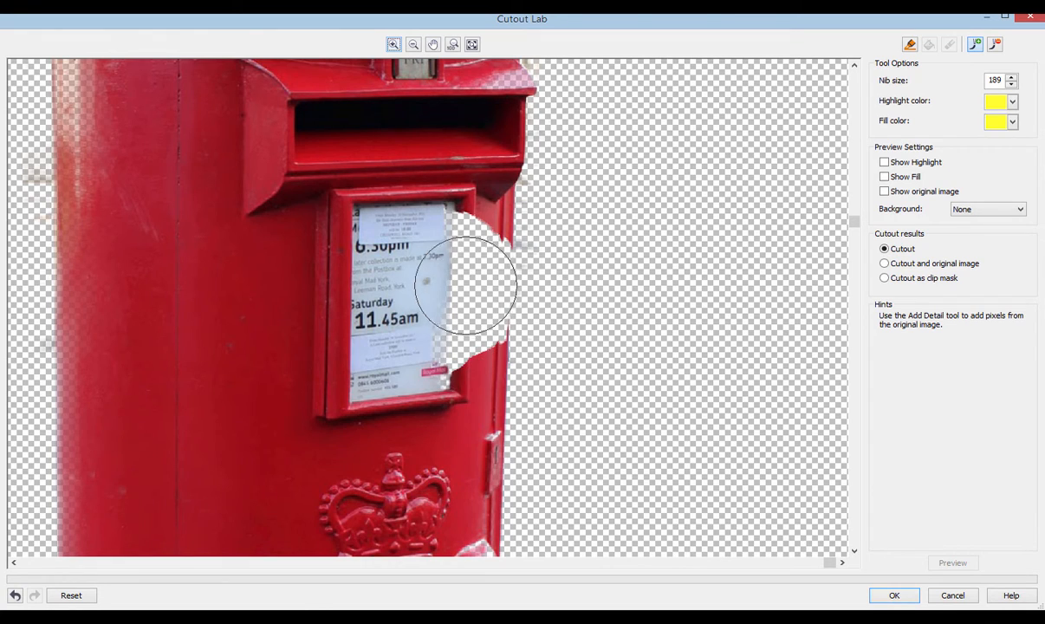
mouse_move(454, 246)
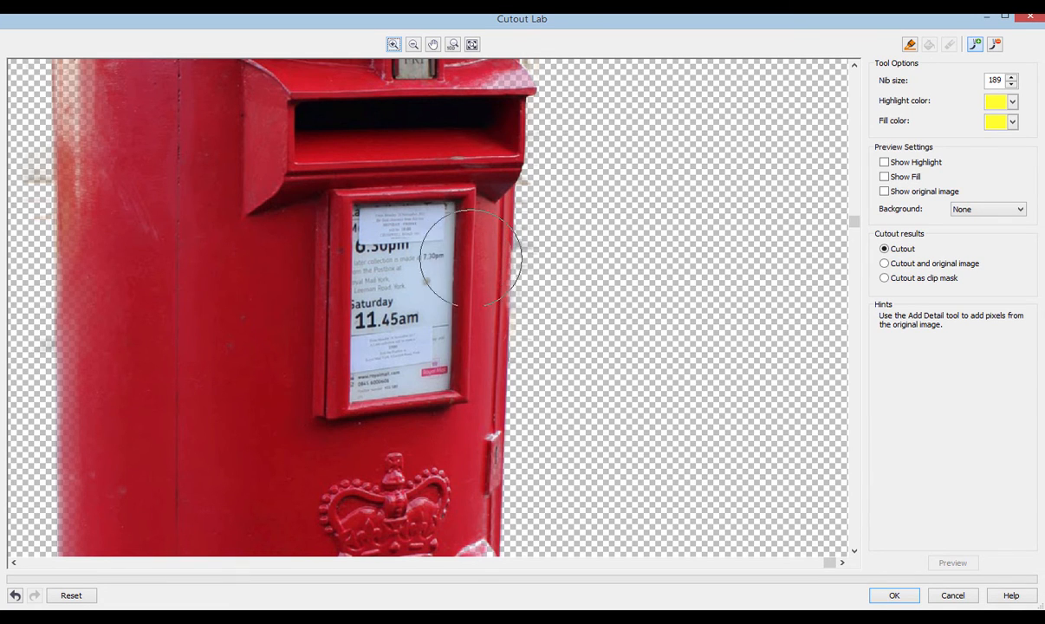
mouse_move(472, 281)
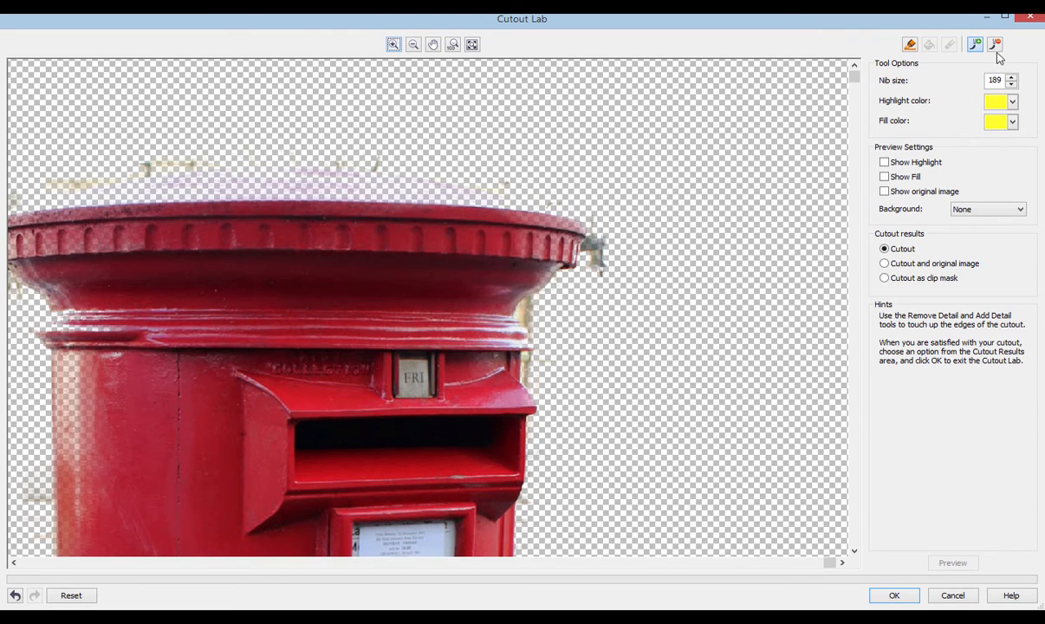
Remove Detail to erase specks above the lid, then with a smaller nib clean the pale edge fringe.
left_click(994, 45)
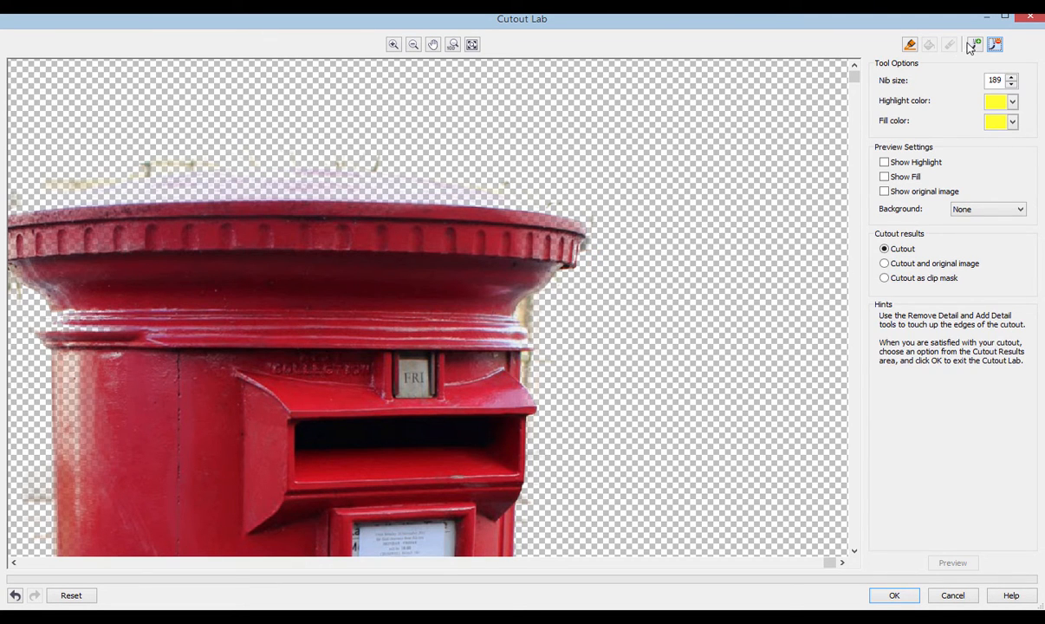
left_click(974, 45)
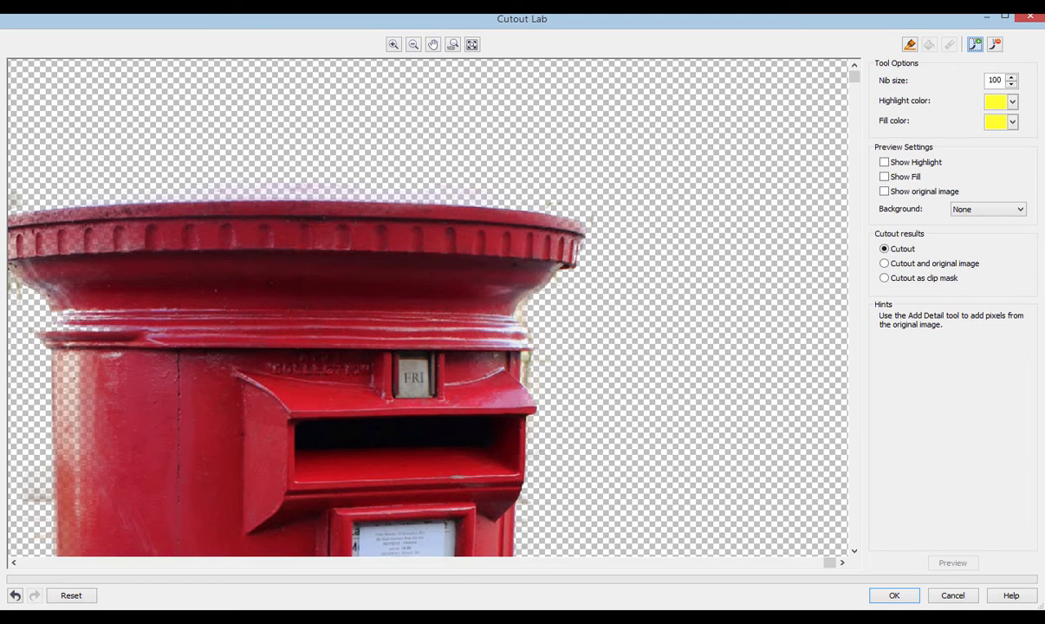
scroll("down", 3)
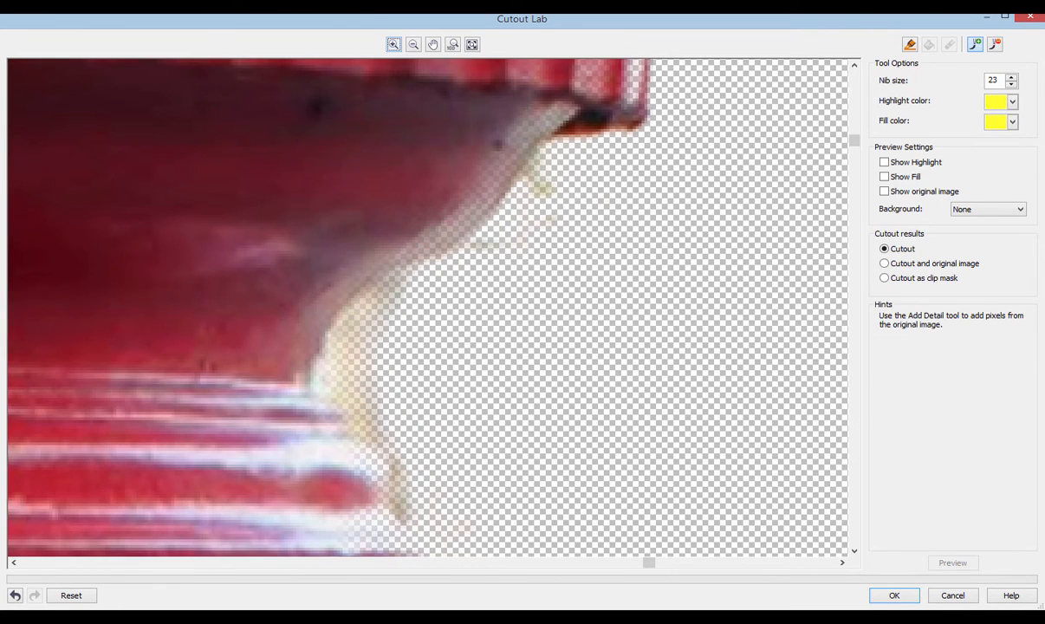
left_click(929, 45)
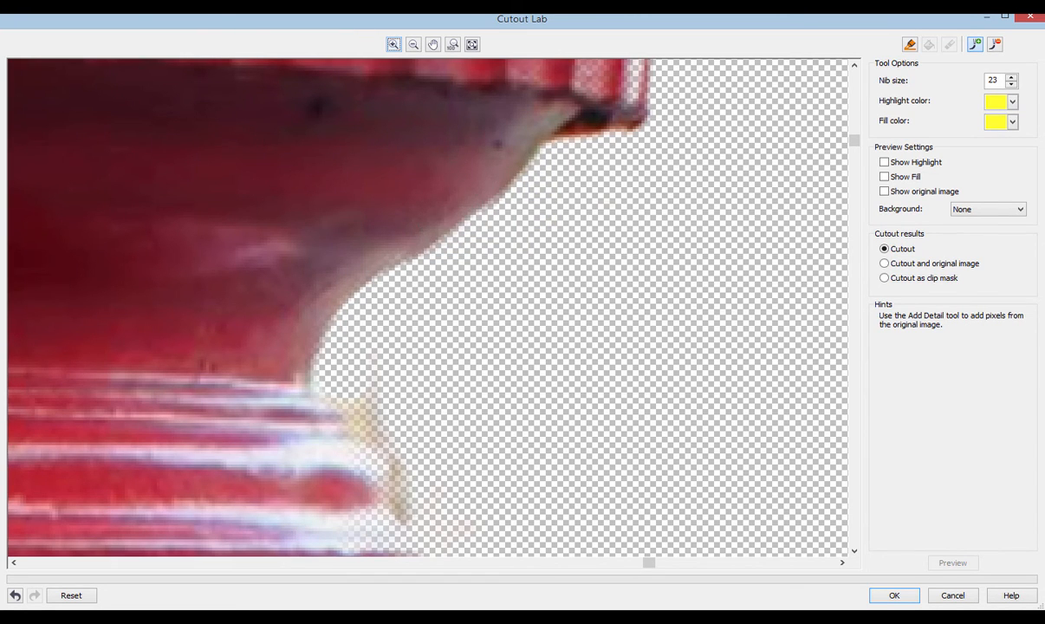
mouse_move(352, 333)
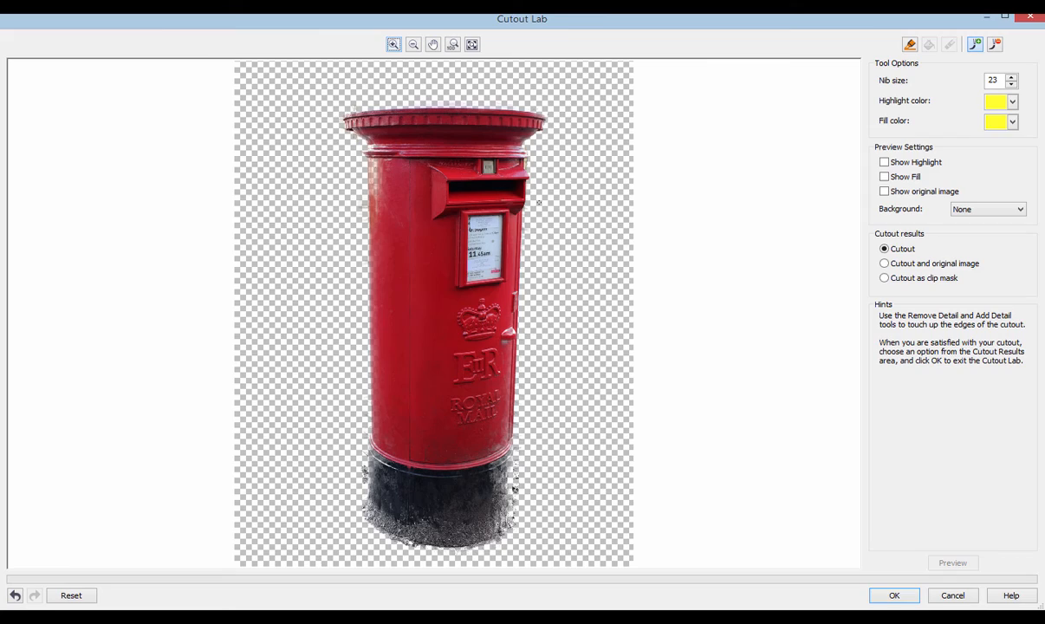
Touch up the edge beside the notice plate with Add Detail and accept the cutout with OK.
left_click(393, 45)
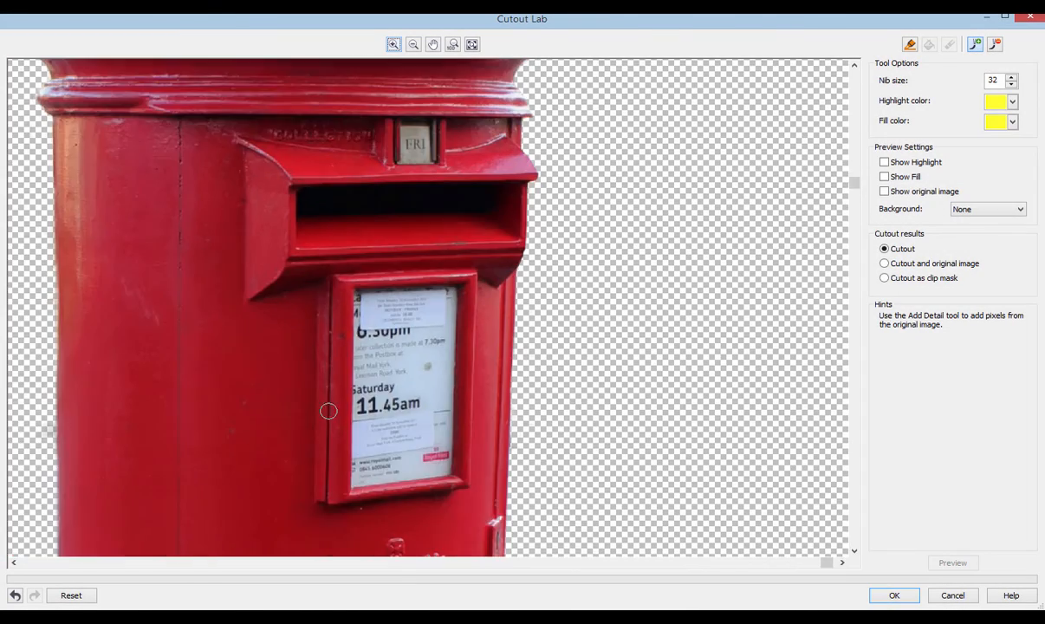
left_click(412, 45)
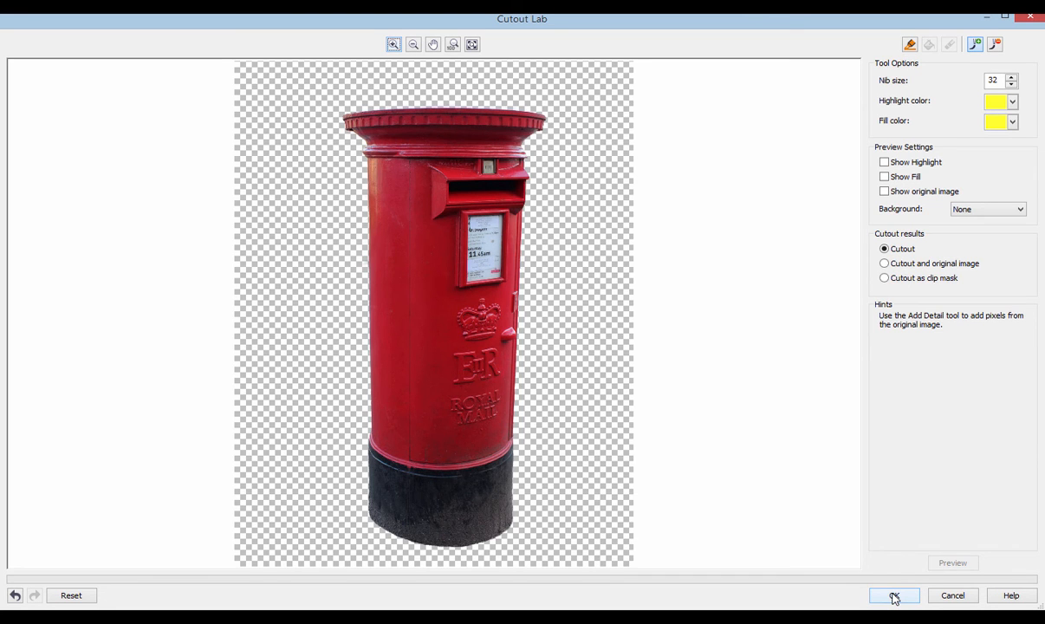
left_click(894, 596)
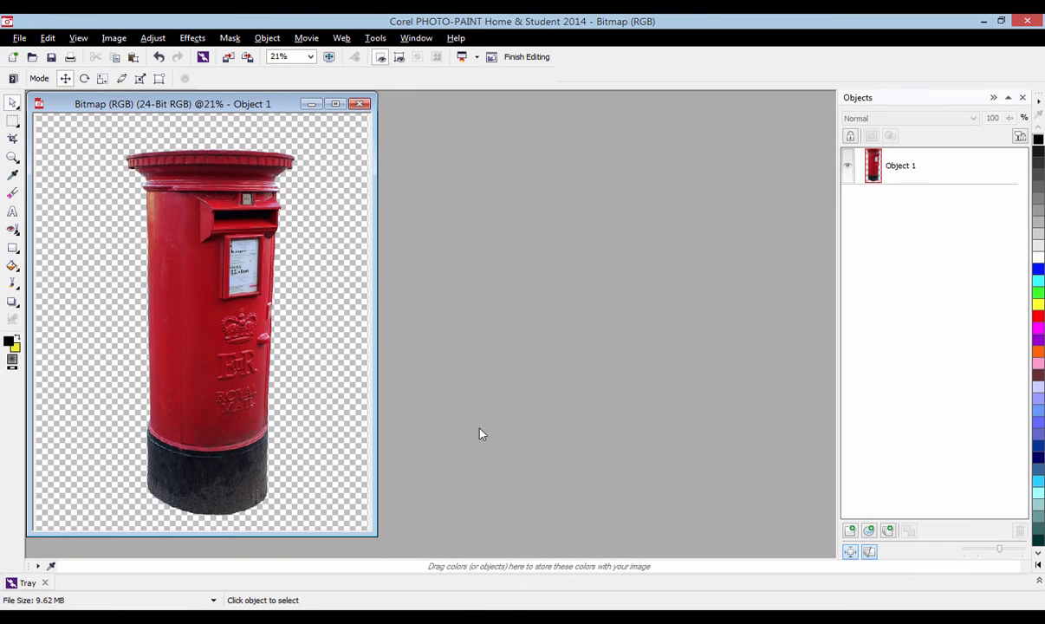
mouse_move(495, 49)
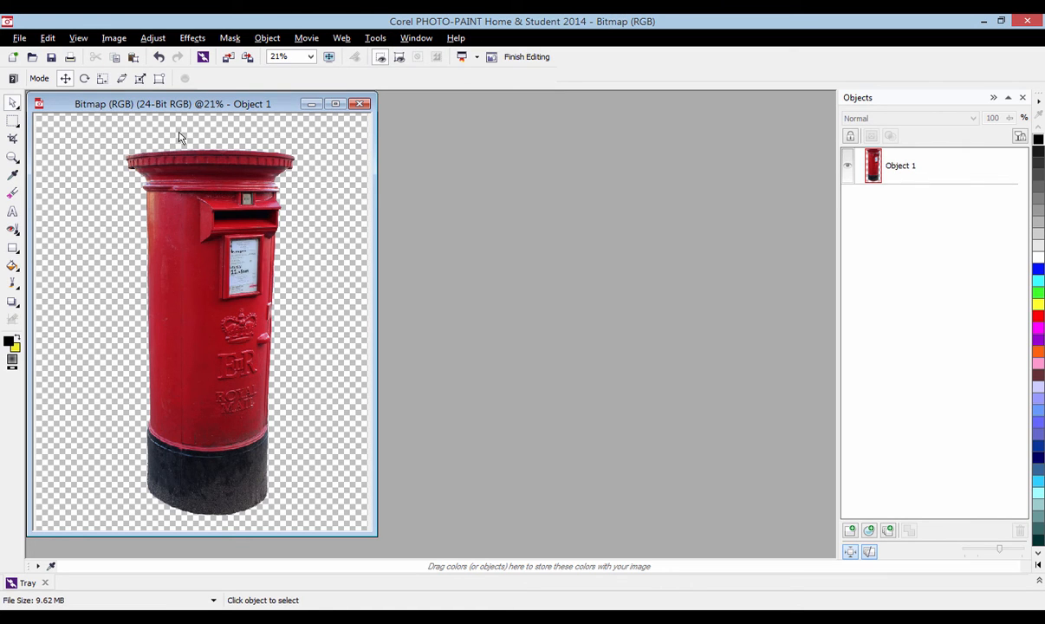
mouse_move(204, 246)
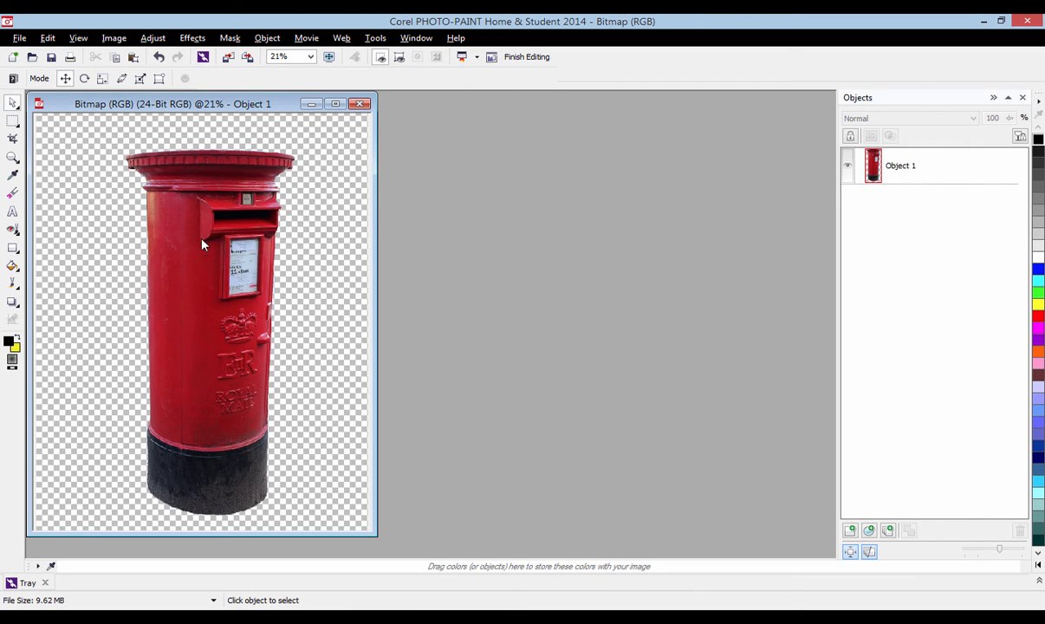
mouse_move(199, 130)
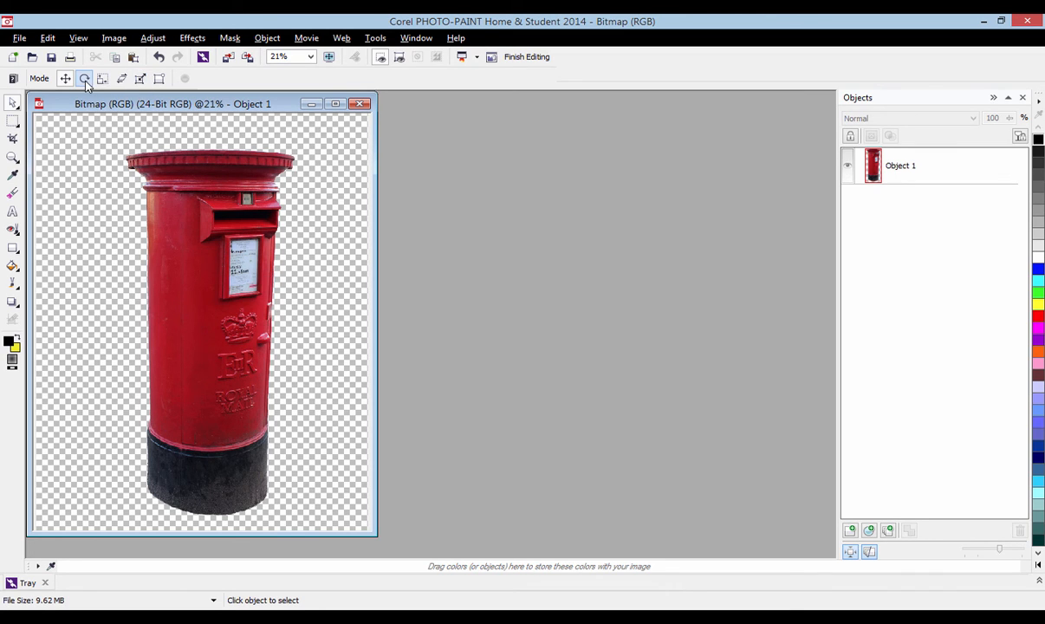
mouse_move(52, 57)
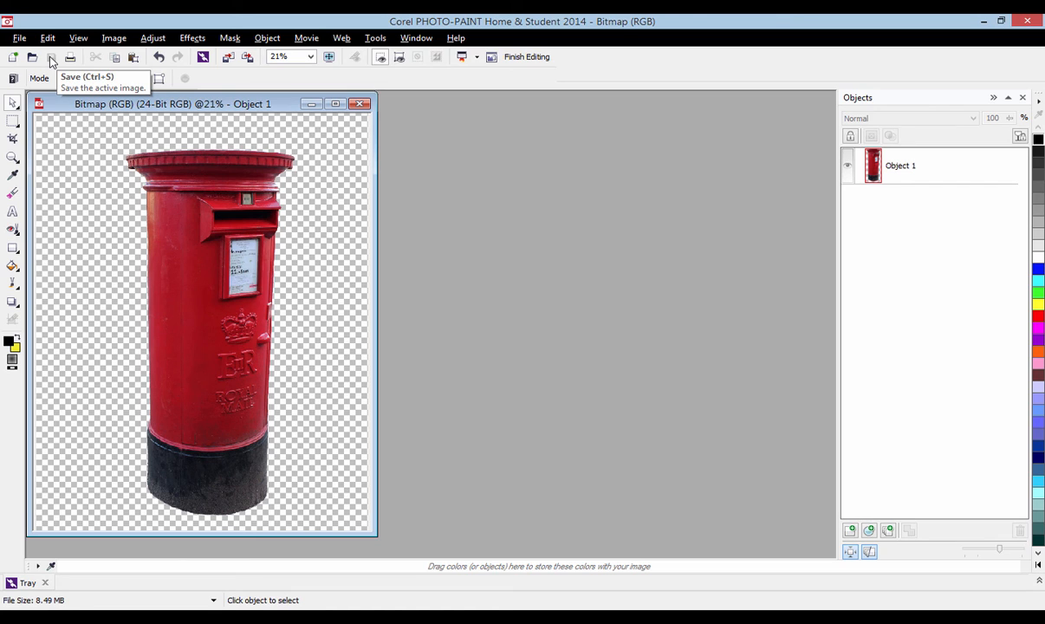
mouse_move(978, 31)
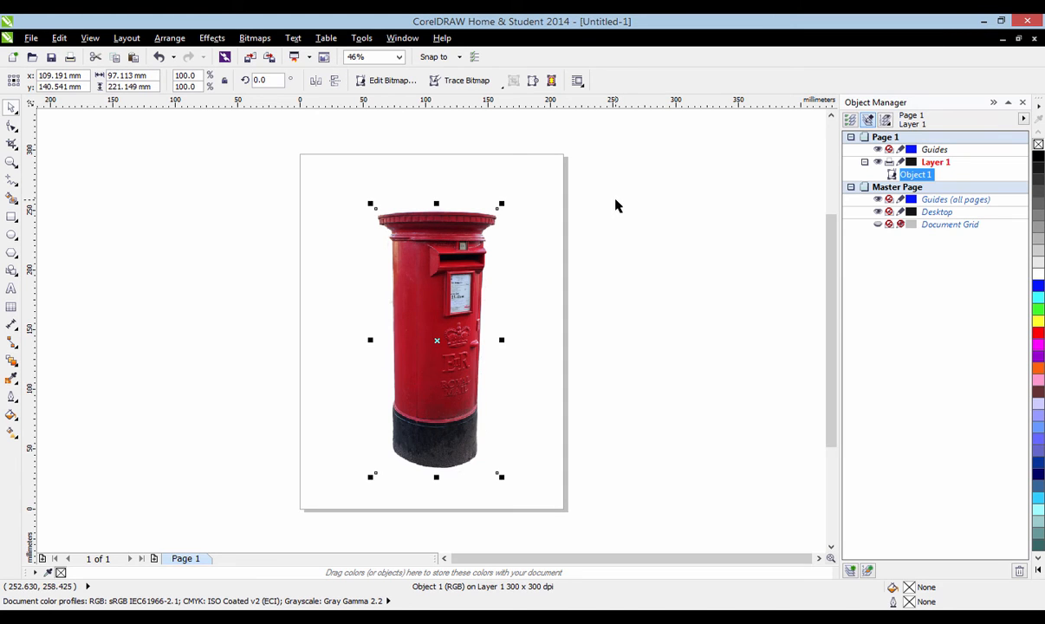
Nudge the cut-out post box slightly upward on the A4 page and leave it deselected.
left_click_drag(437, 340, 442, 322)
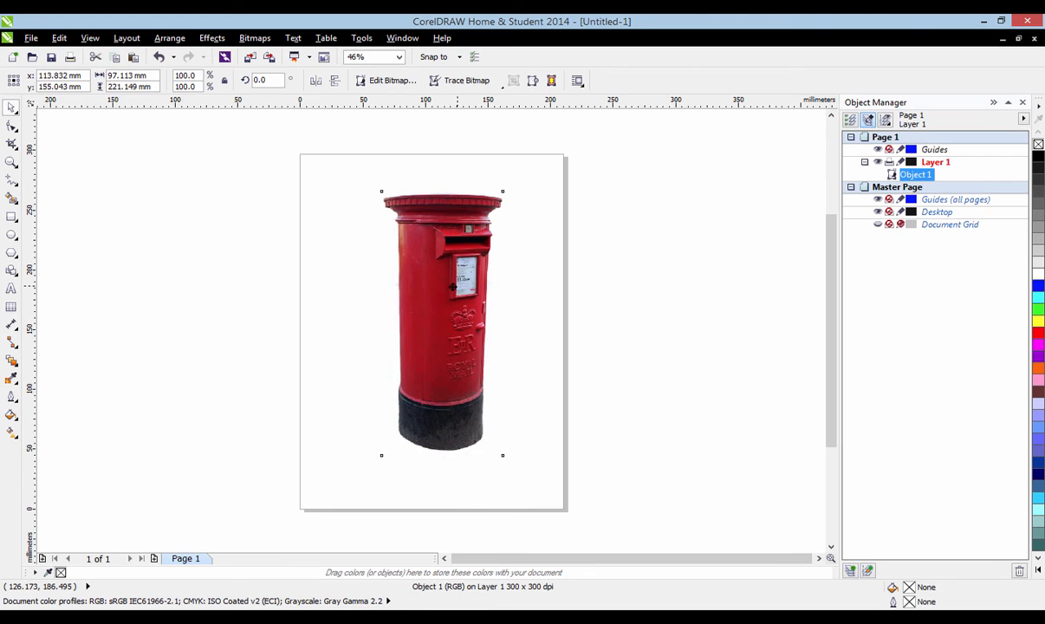
left_click(524, 295)
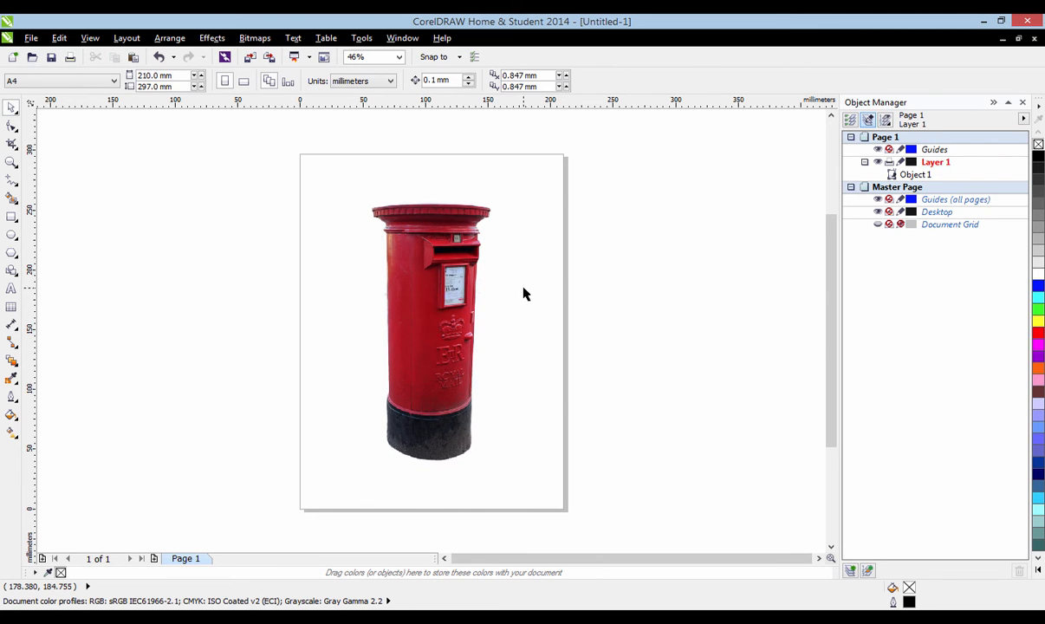
mouse_move(520, 283)
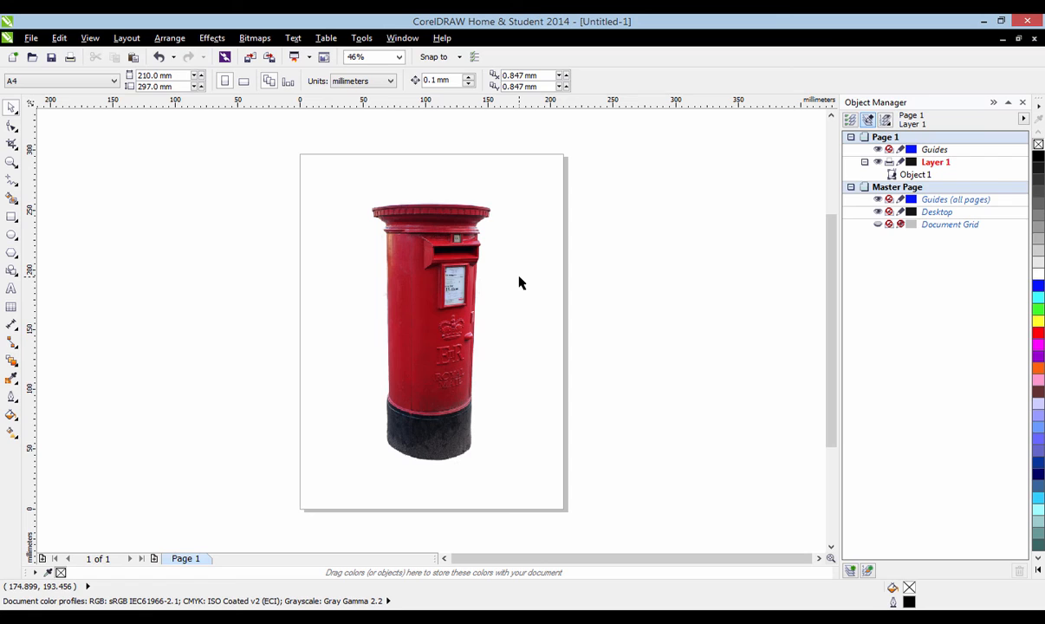
mouse_move(516, 286)
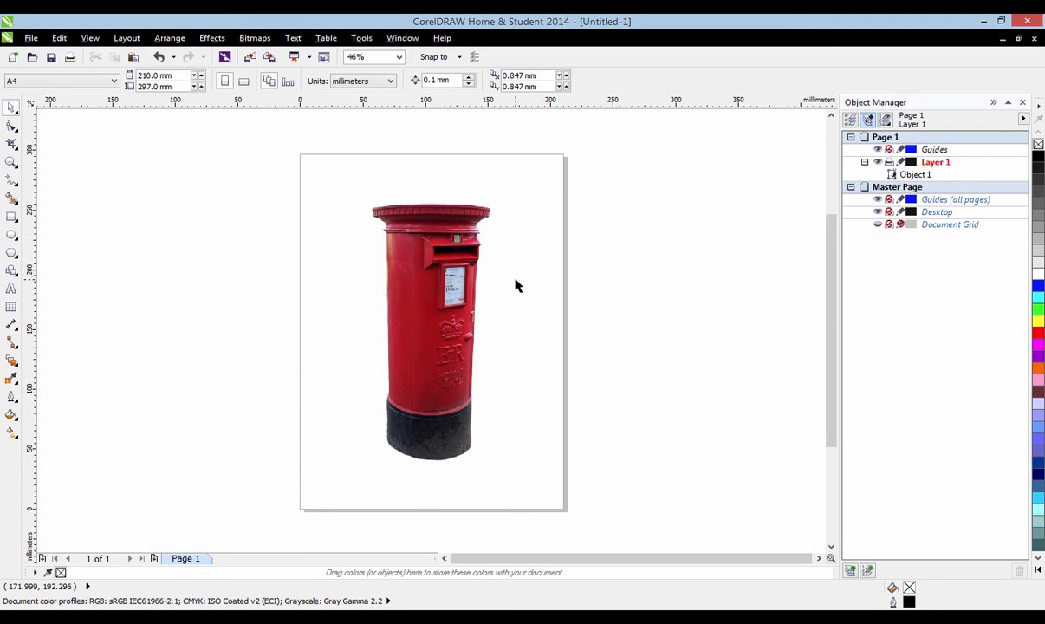
left_click(430, 330)
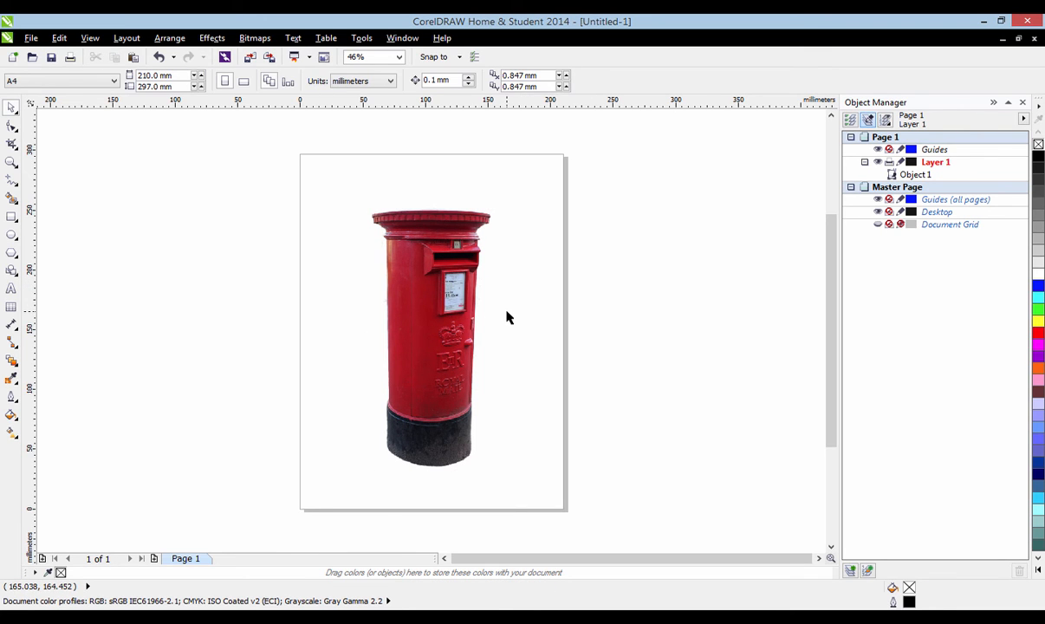
mouse_move(506, 308)
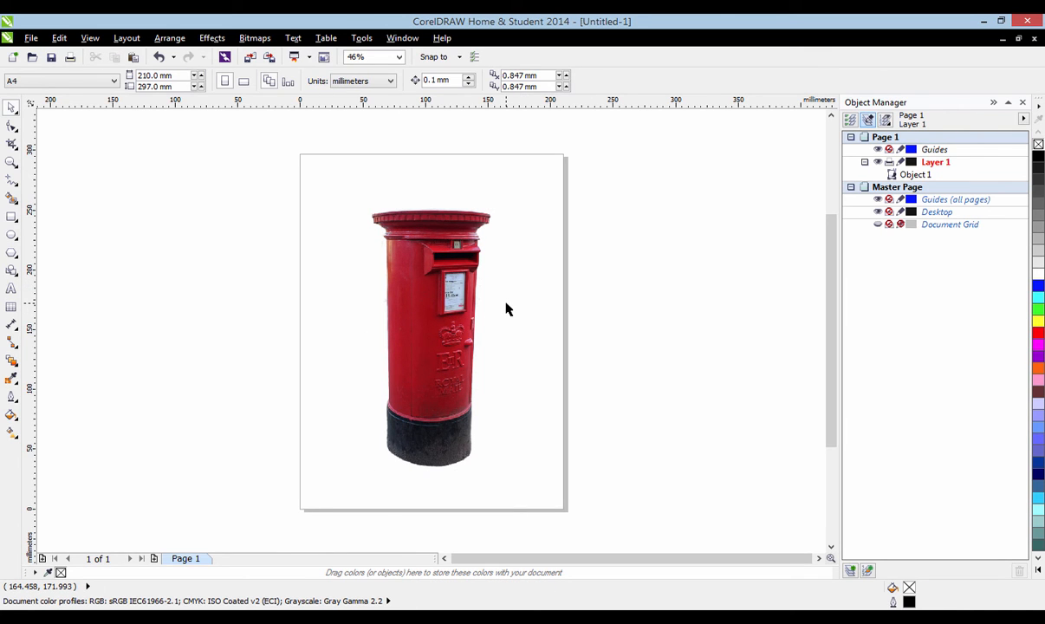